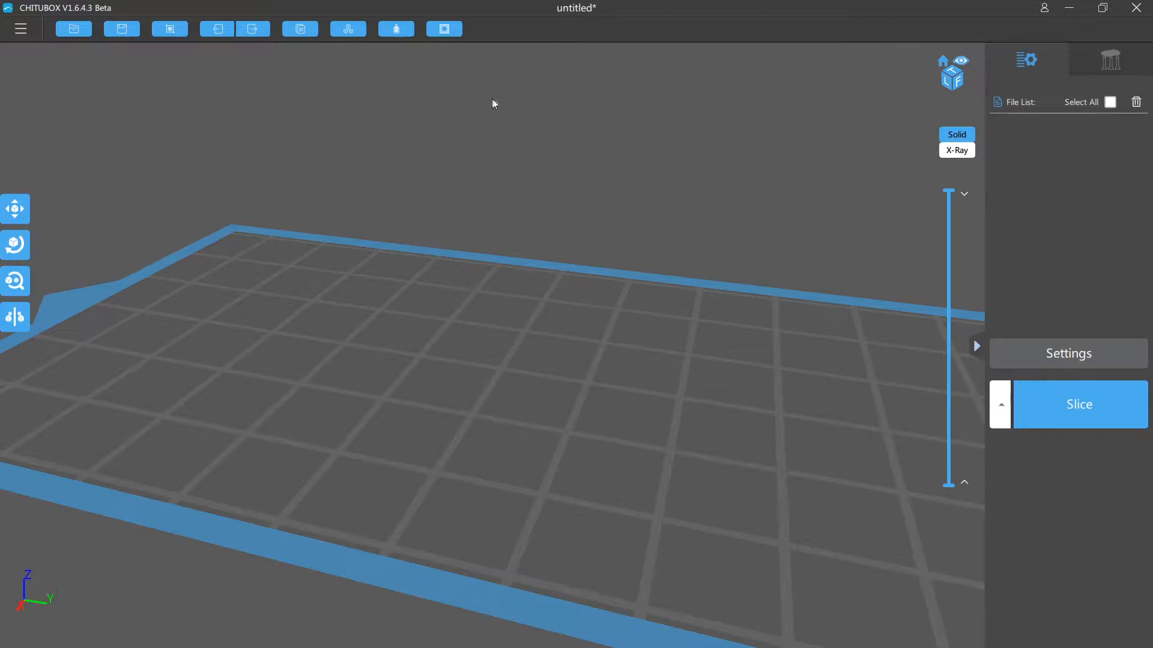
mouse_move(409, 252)
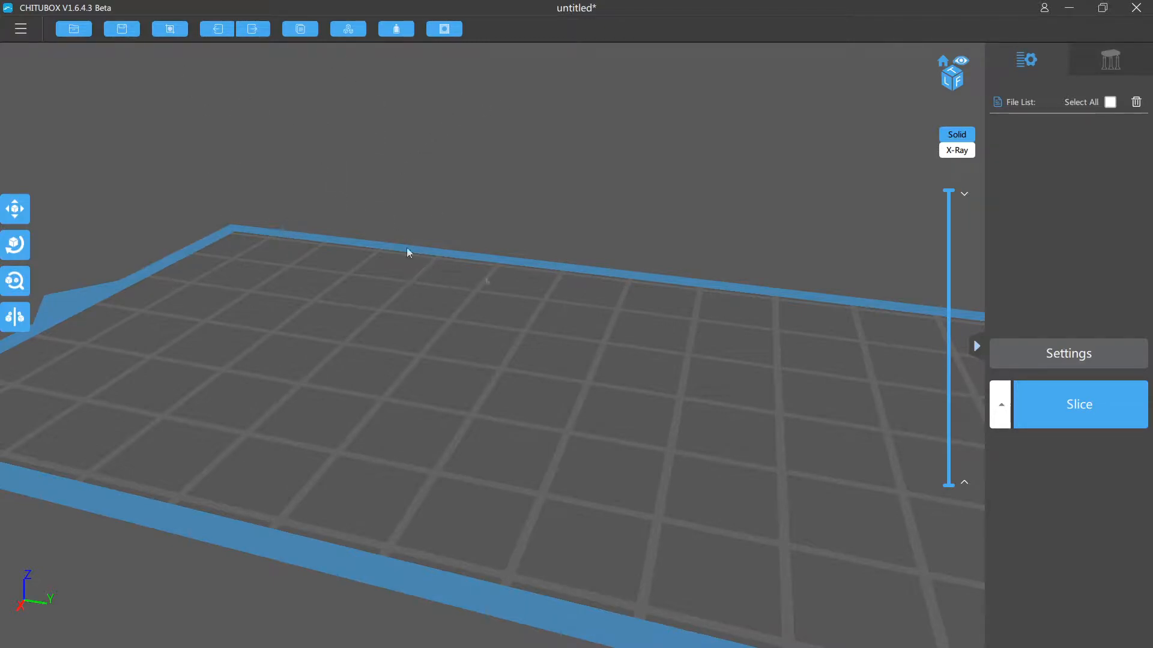
mouse_move(377, 198)
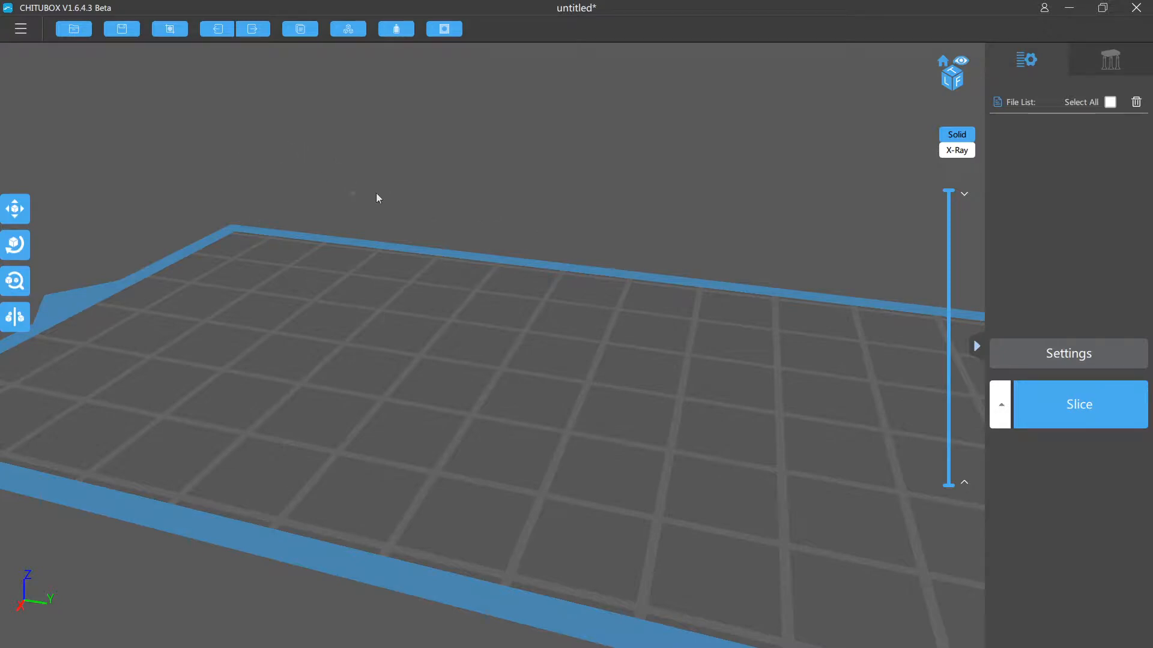
mouse_move(638, 240)
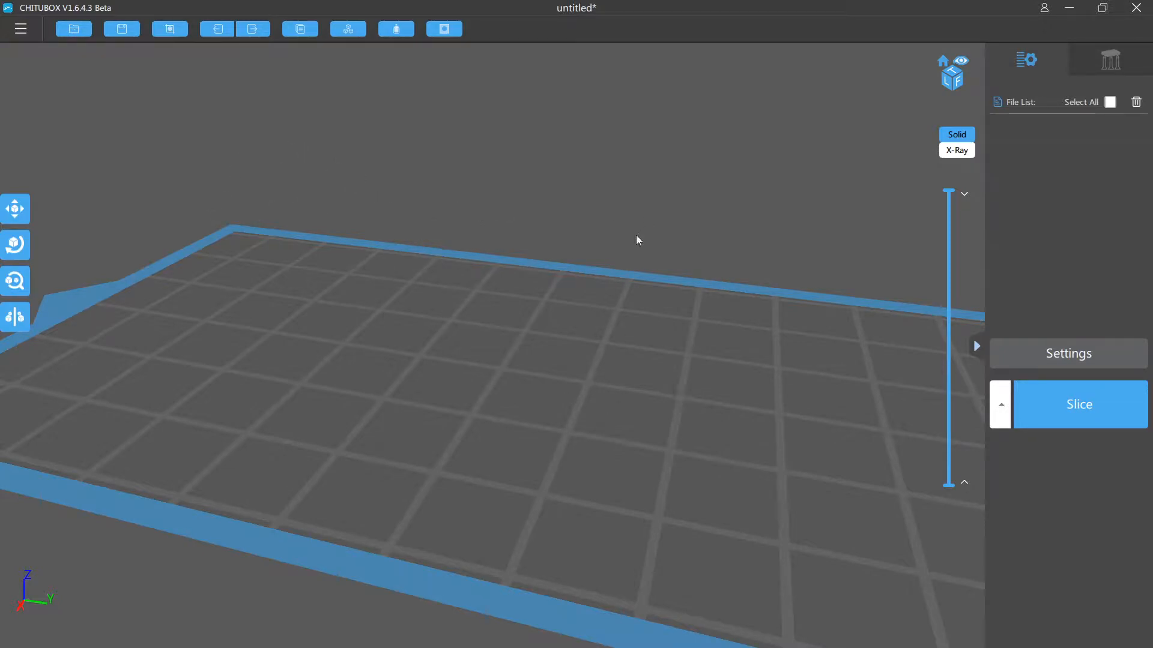
mouse_move(313, 152)
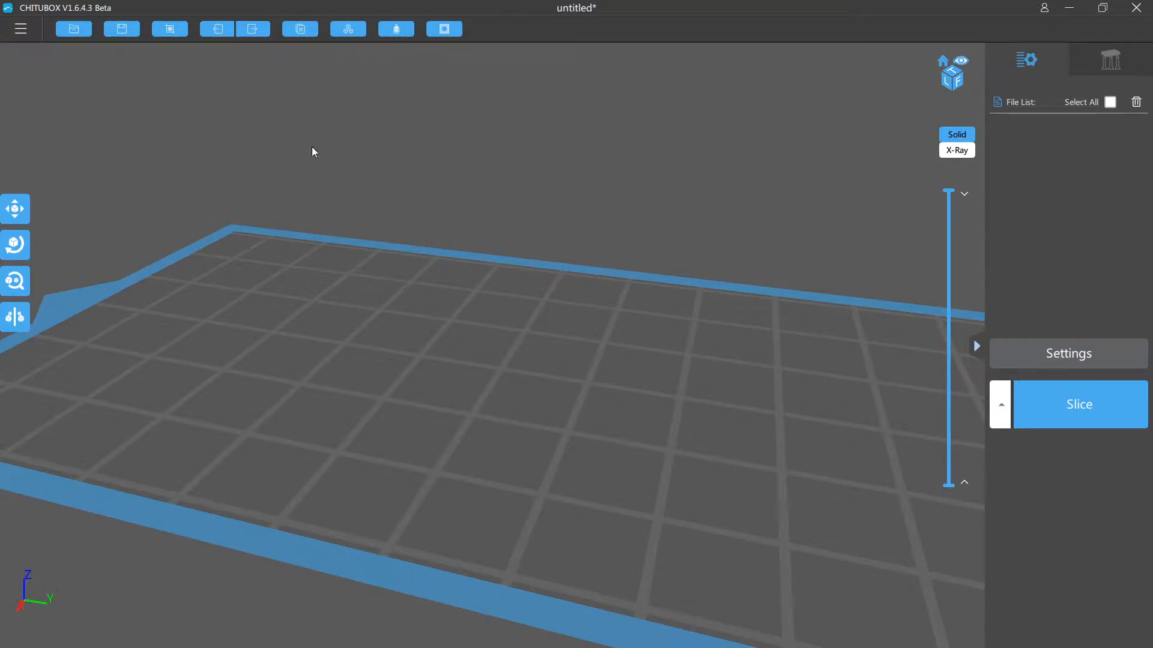
mouse_move(341, 161)
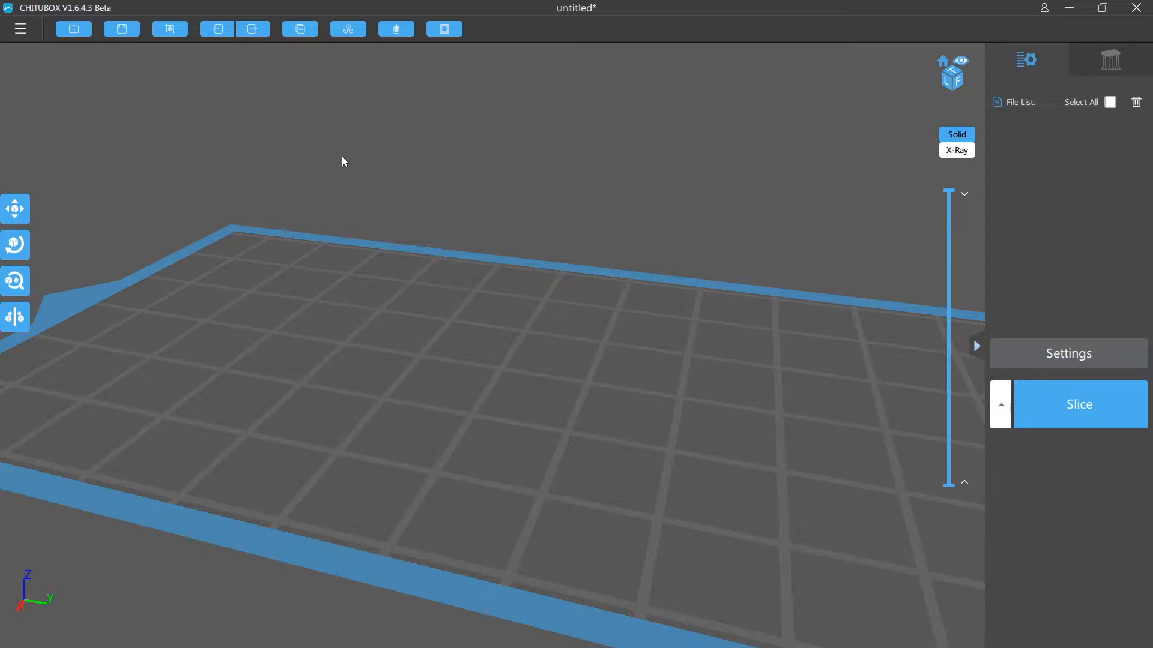
mouse_move(422, 285)
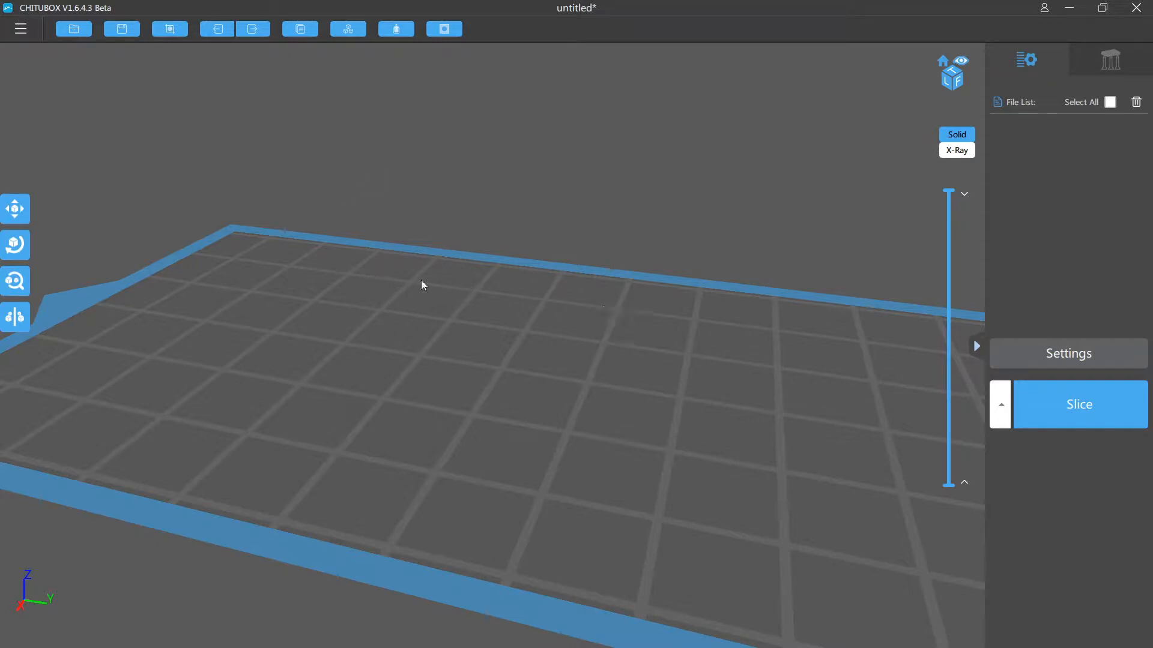
mouse_move(505, 239)
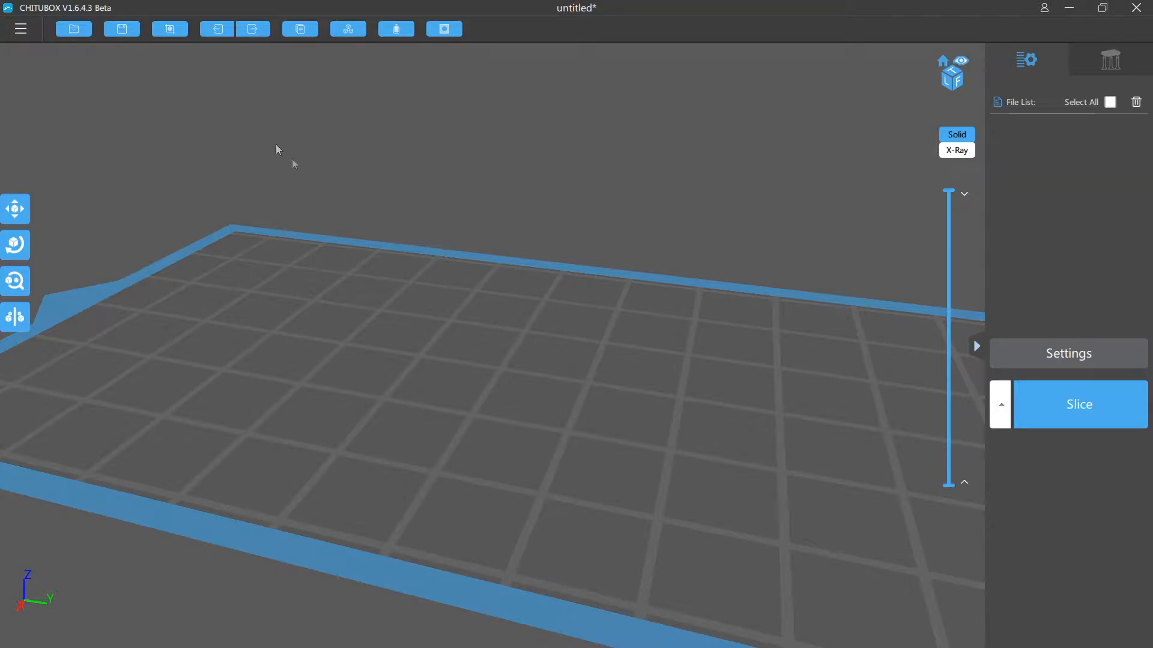
mouse_move(434, 272)
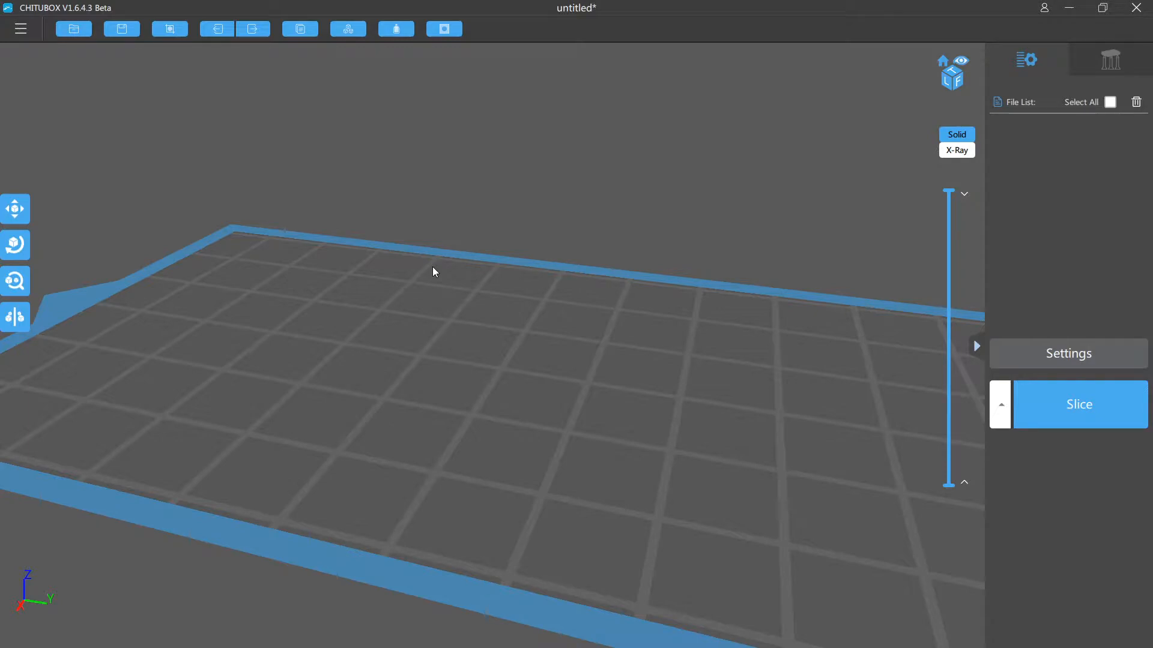
mouse_move(329, 255)
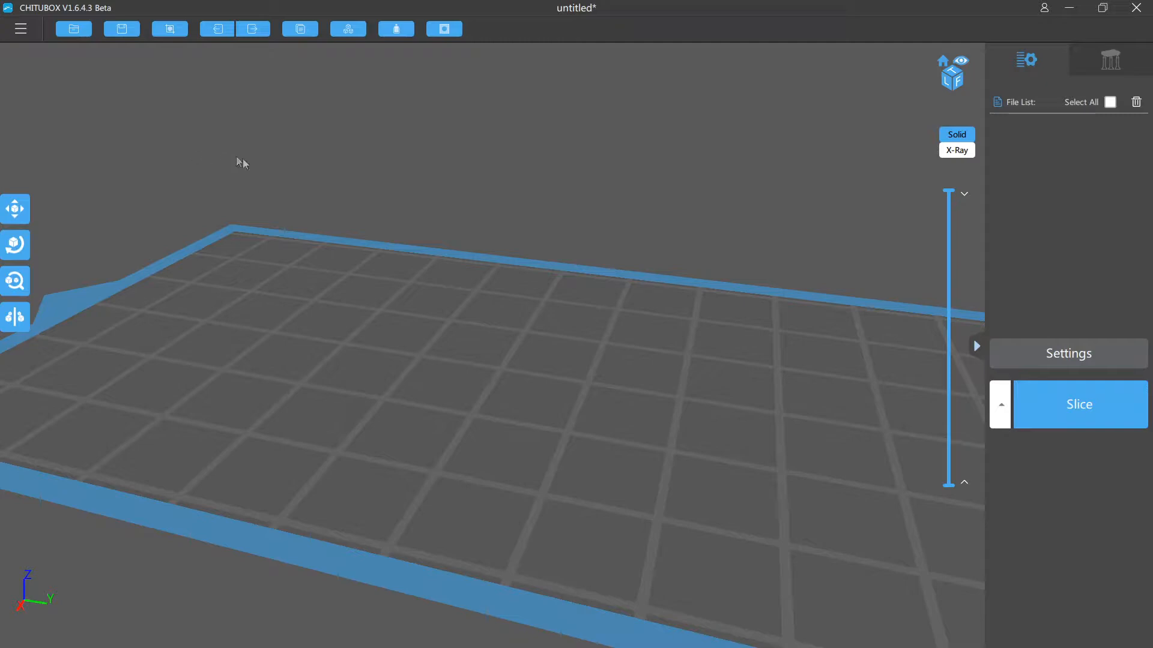
mouse_move(281, 141)
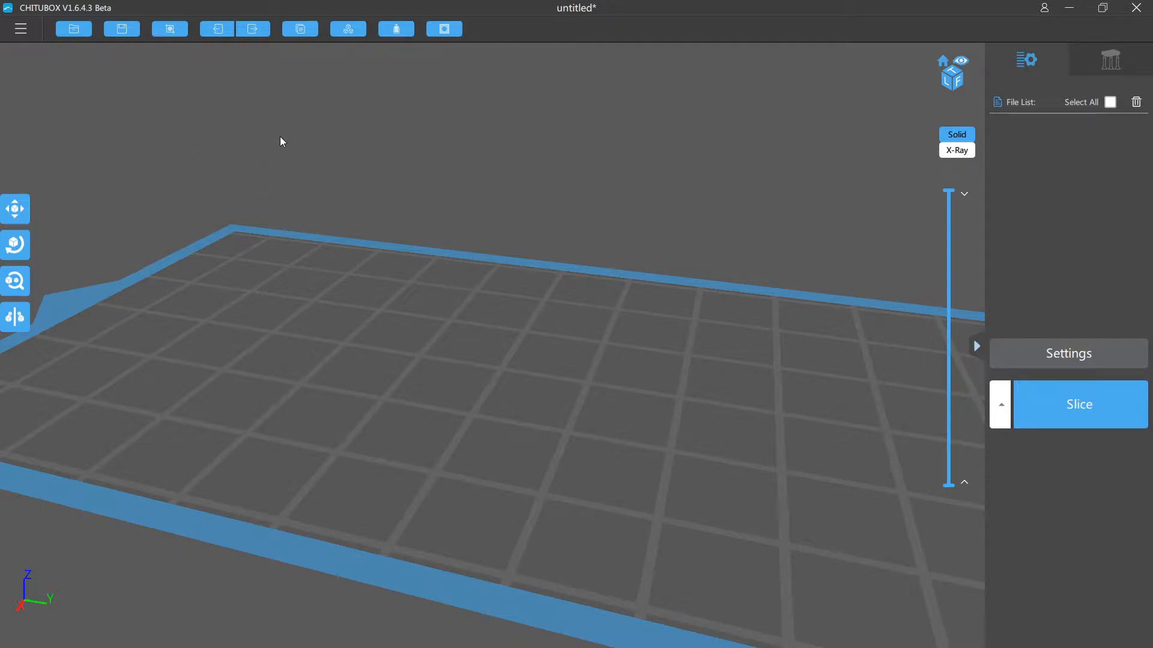
mouse_move(36, 51)
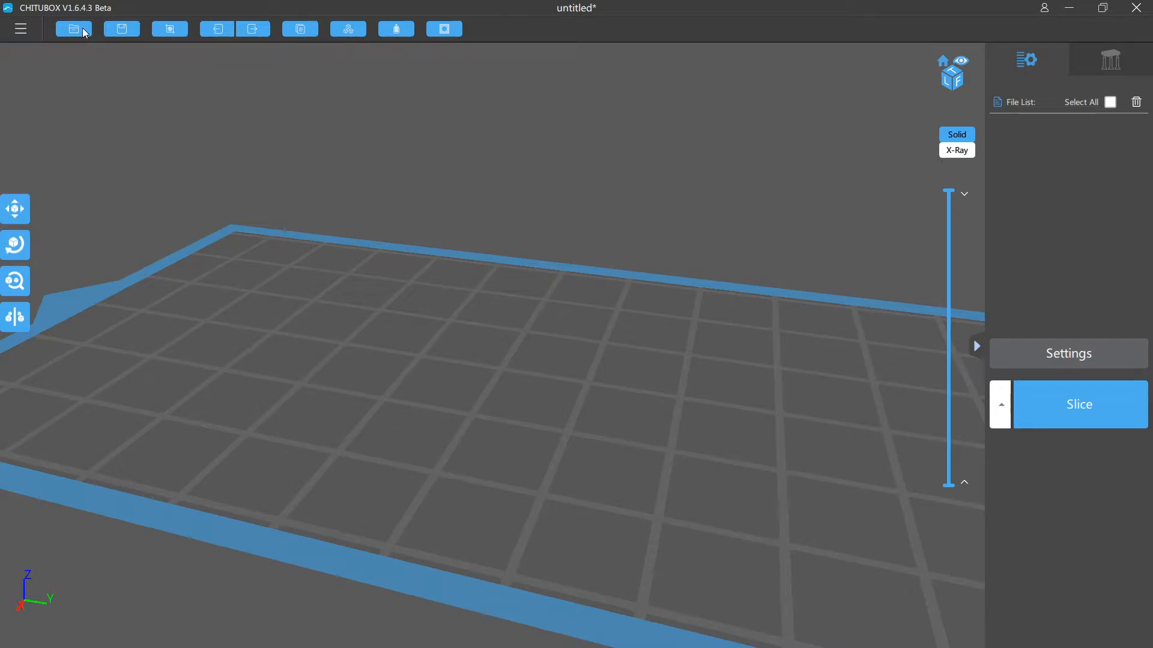
Browse to 3D Objects > Keycaps in the open dialog and preview bobaHELMET.stl
click(72, 29)
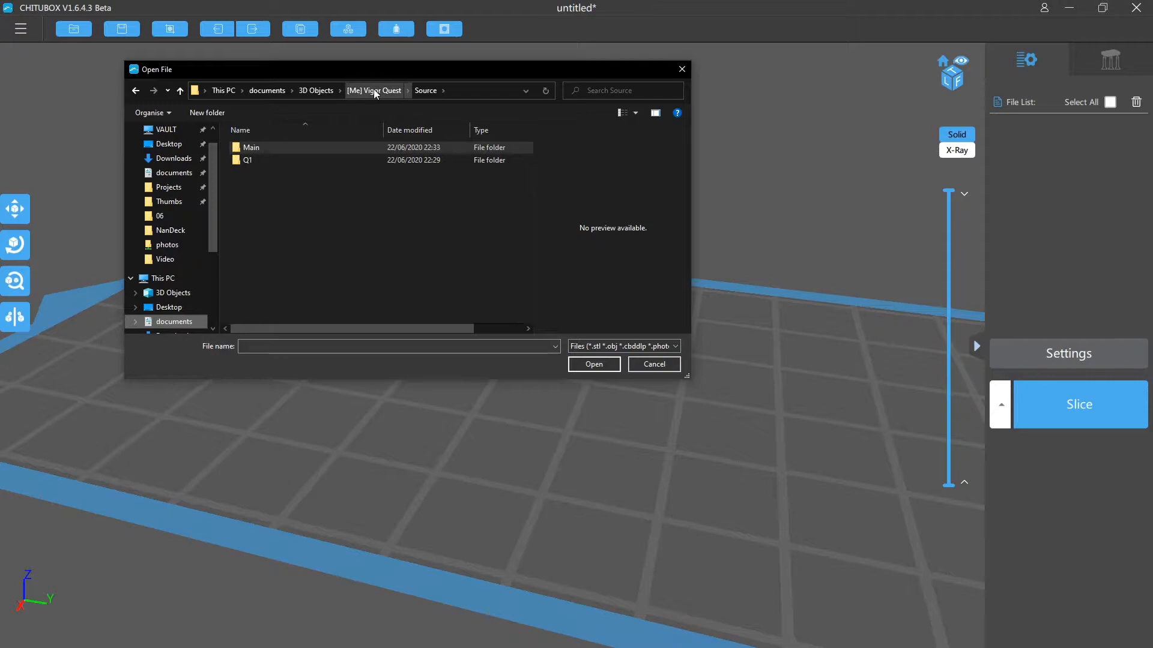
click(374, 91)
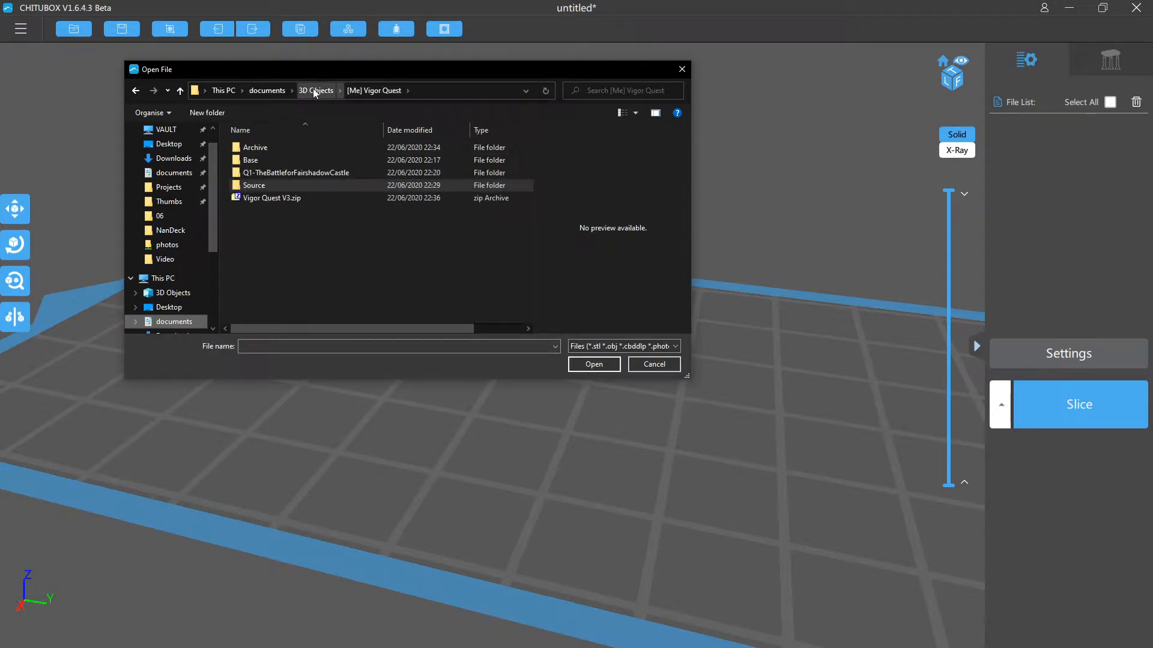
click(315, 91)
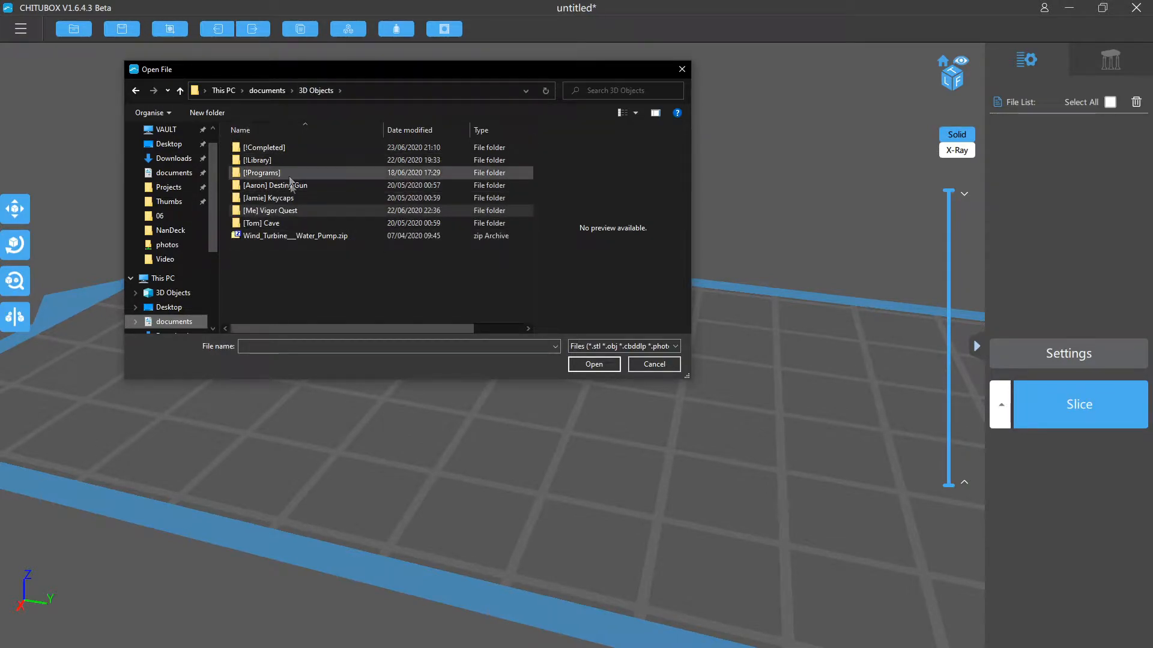
mouse_move(268, 197)
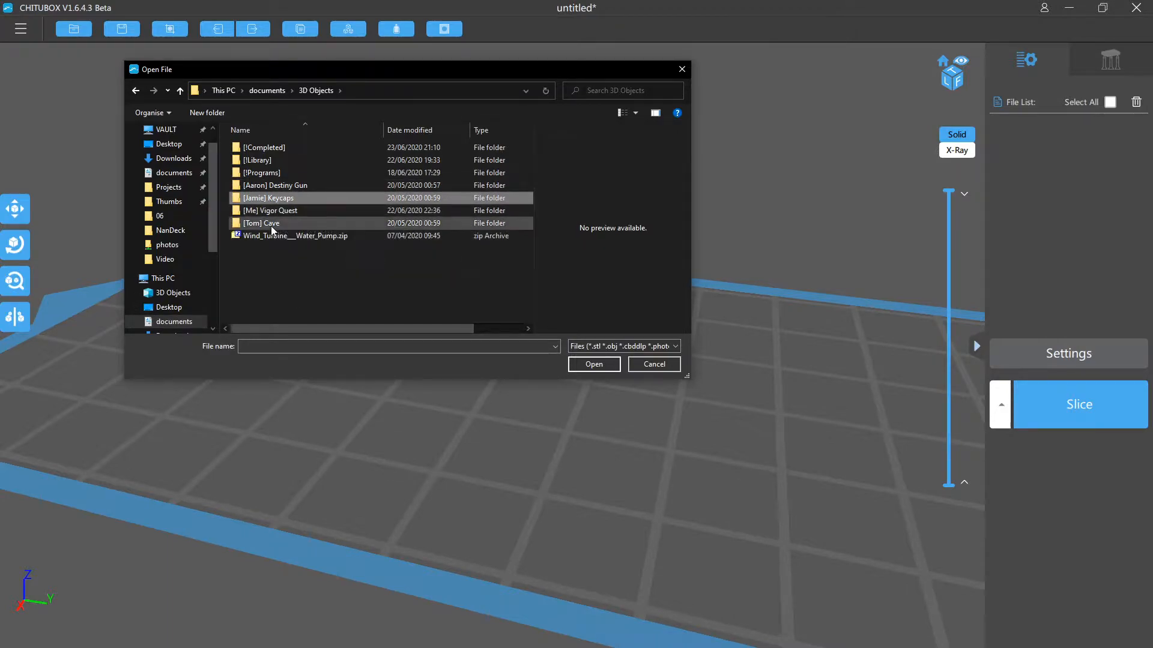
mouse_move(294, 198)
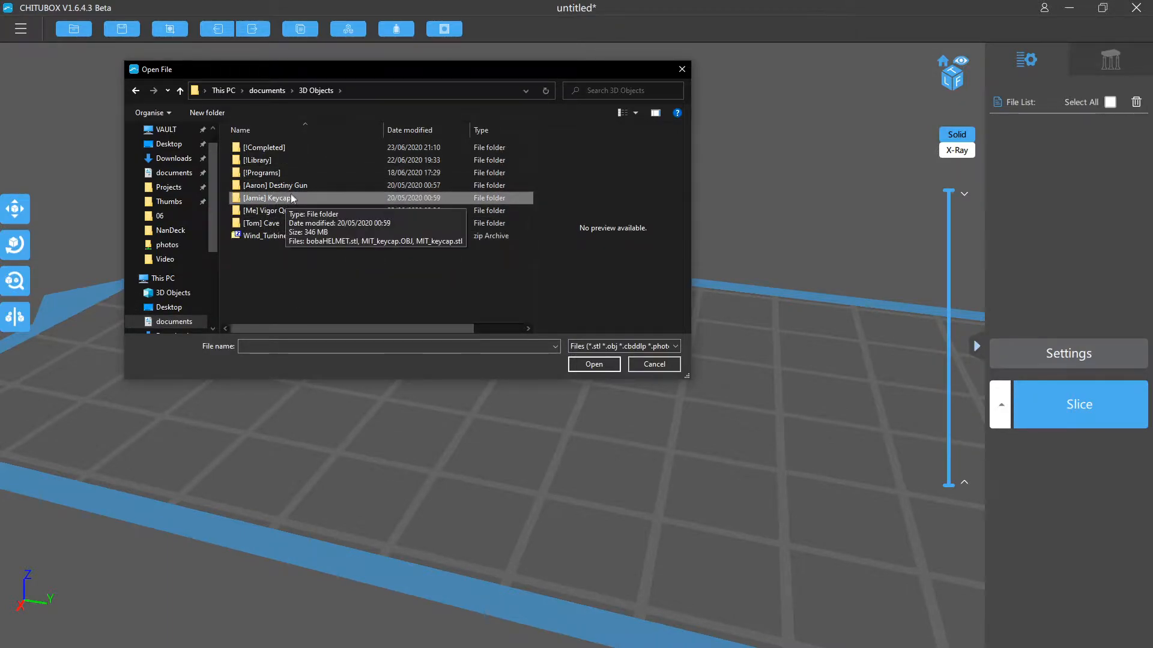
double_click(273, 198)
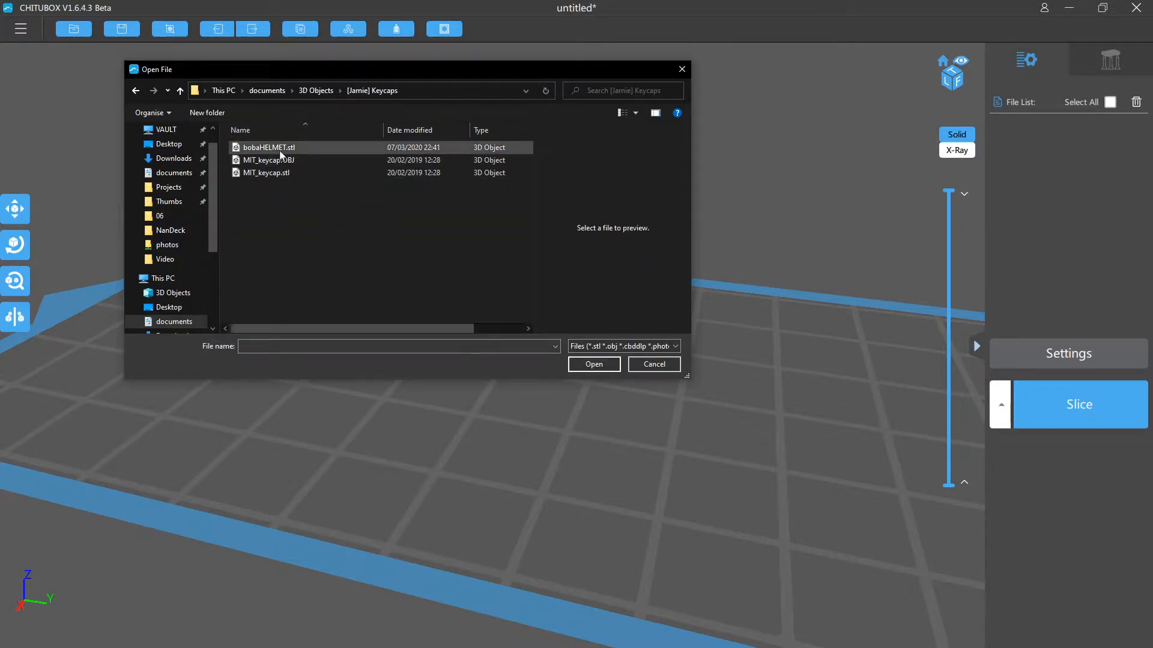
click(268, 147)
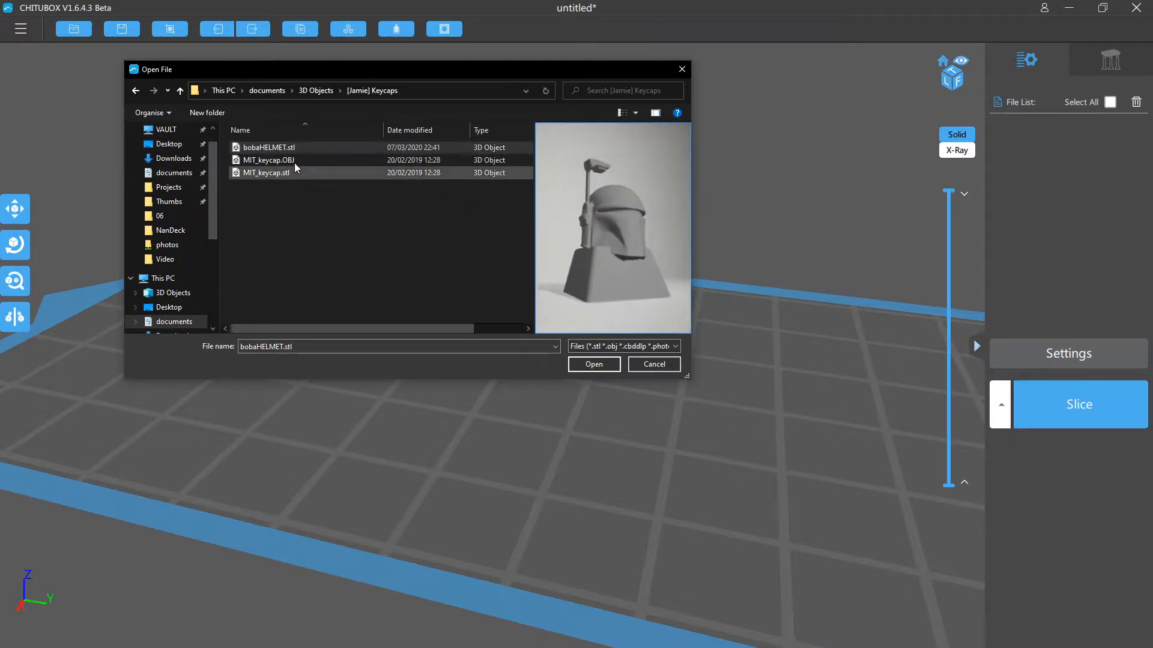
Compare the MIT_keycap.OBJ, MIT_keycap.stl and bobaHELMET.stl previews, then open MIT_keycap.OBJ
click(268, 159)
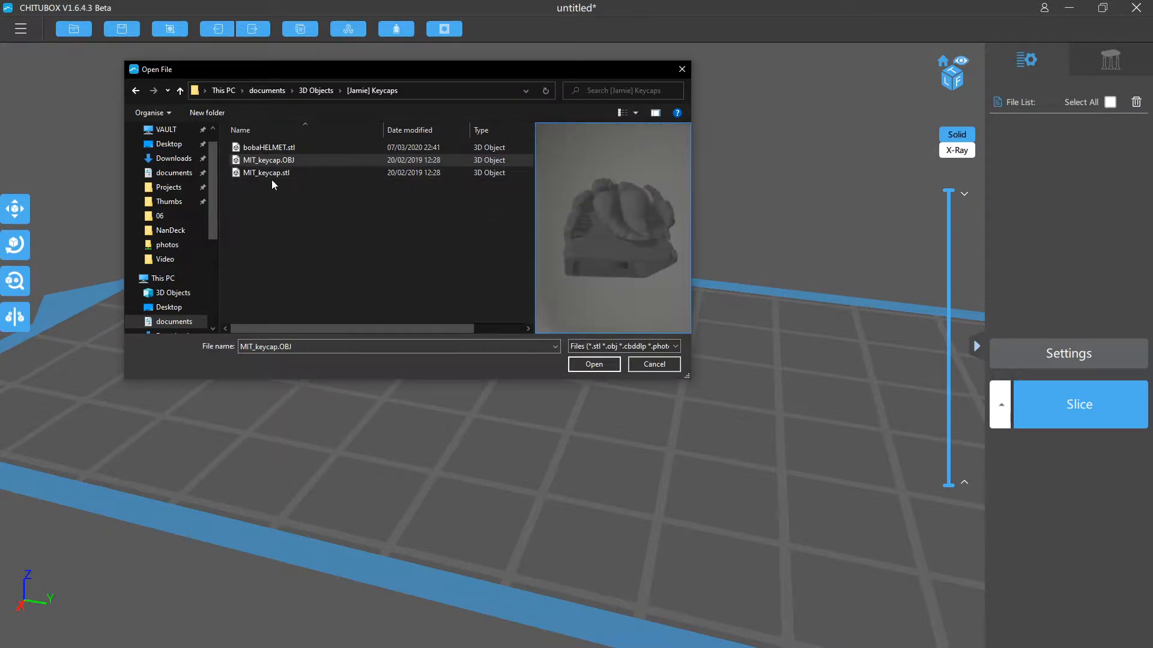
click(266, 172)
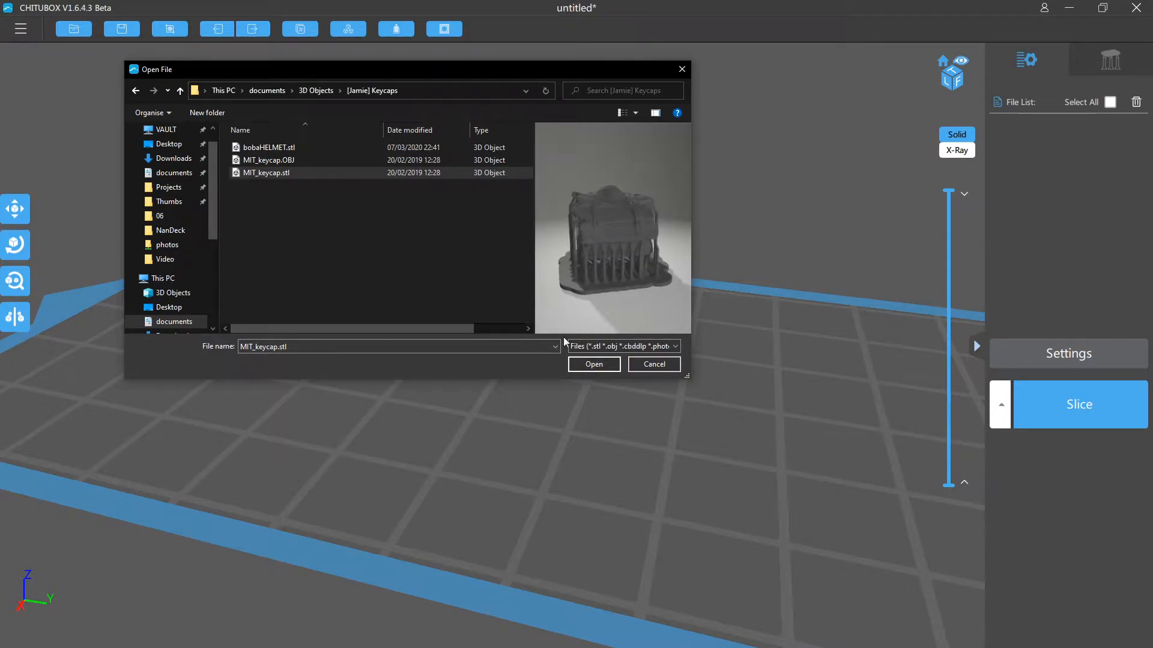
mouse_move(266, 160)
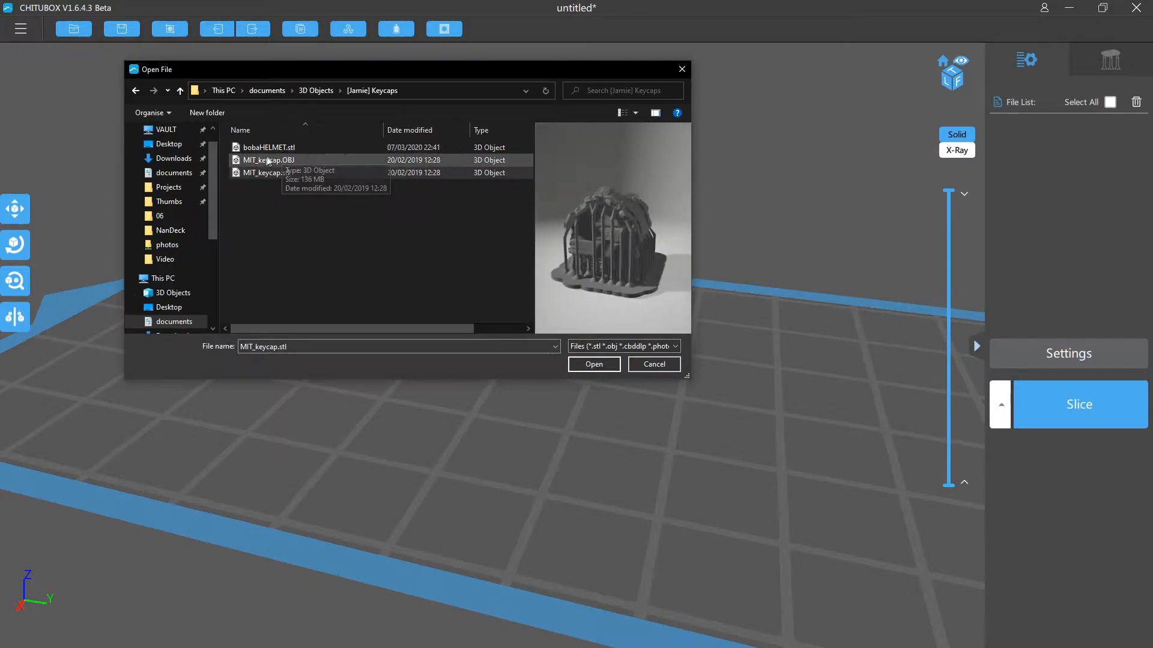
click(268, 160)
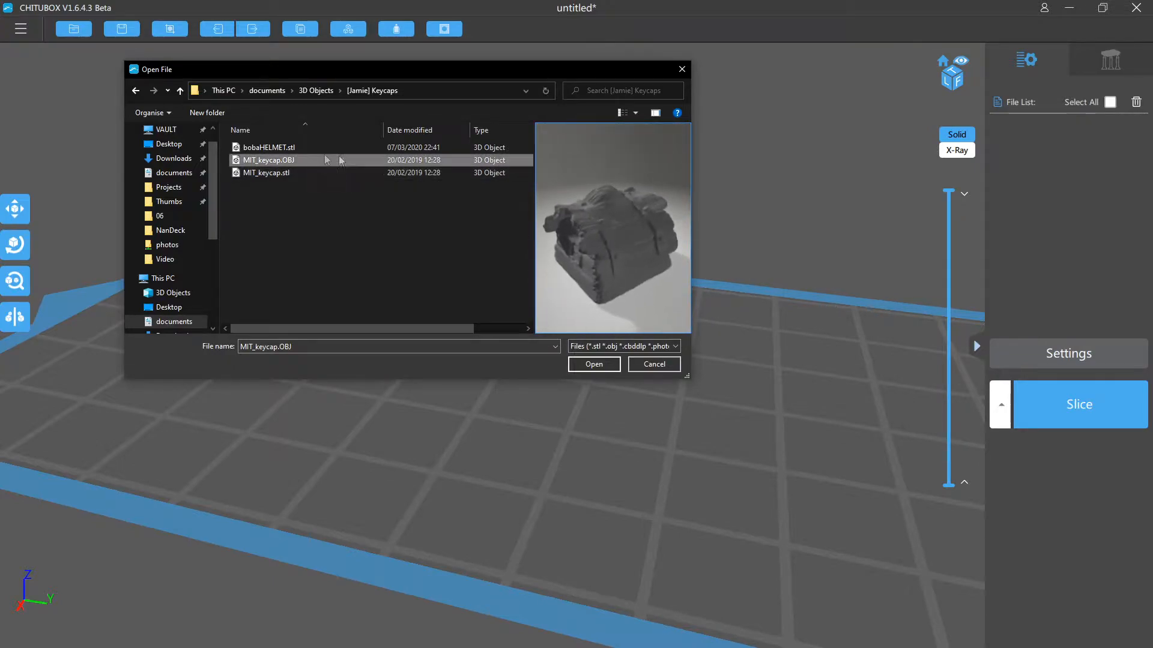
click(268, 147)
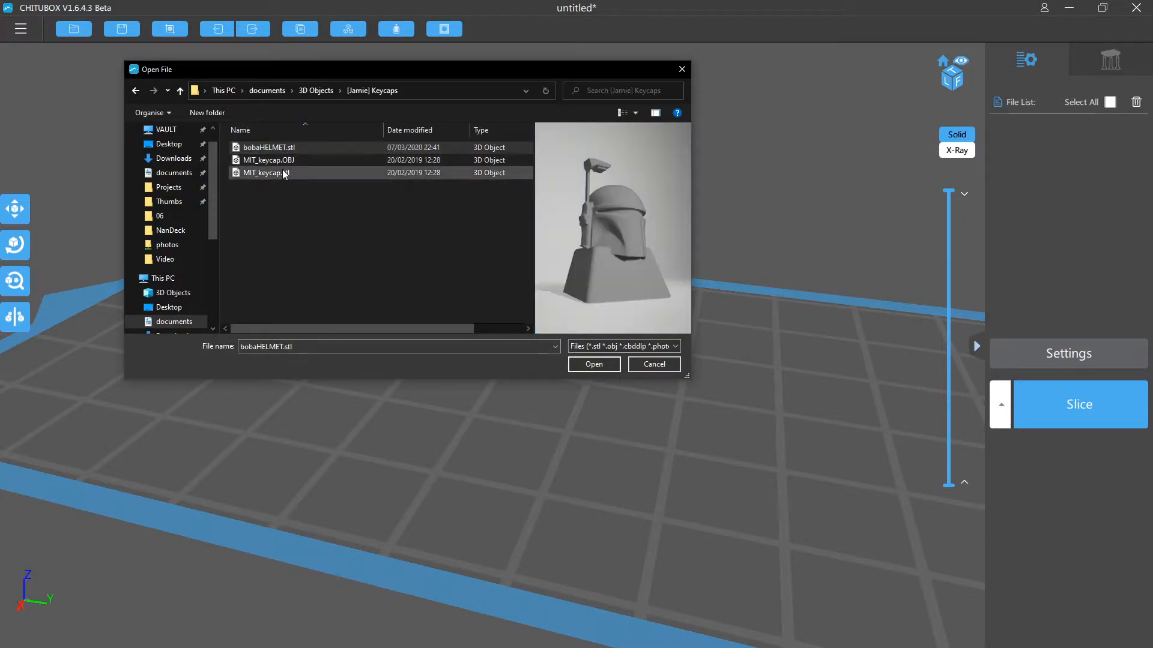
click(268, 147)
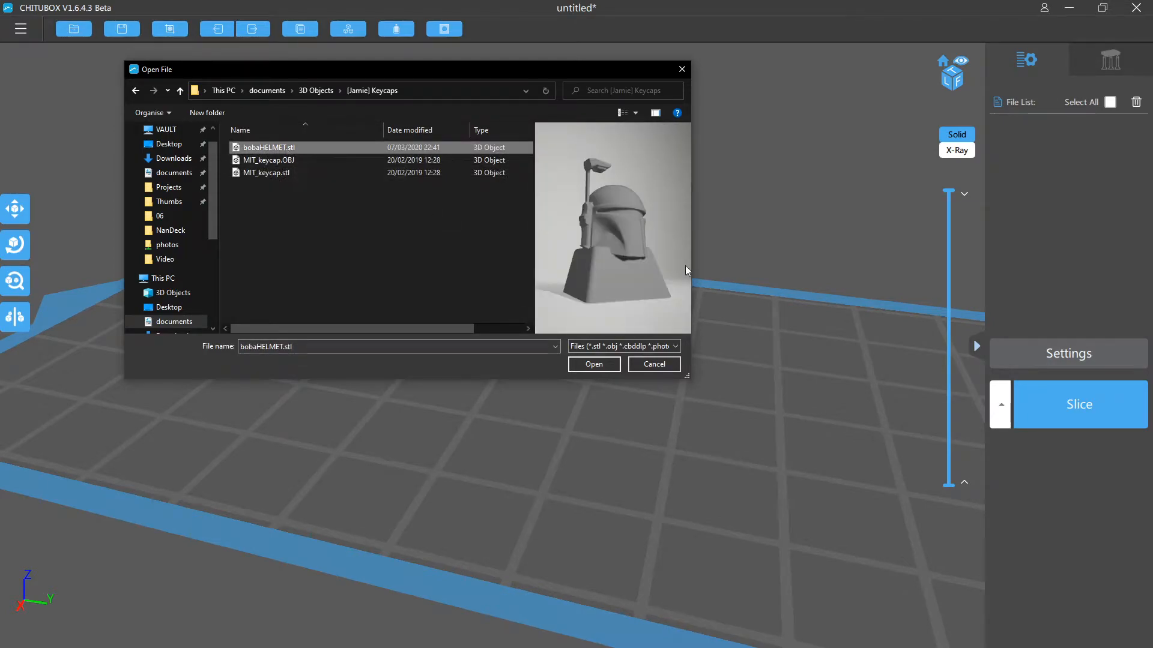
mouse_move(401, 266)
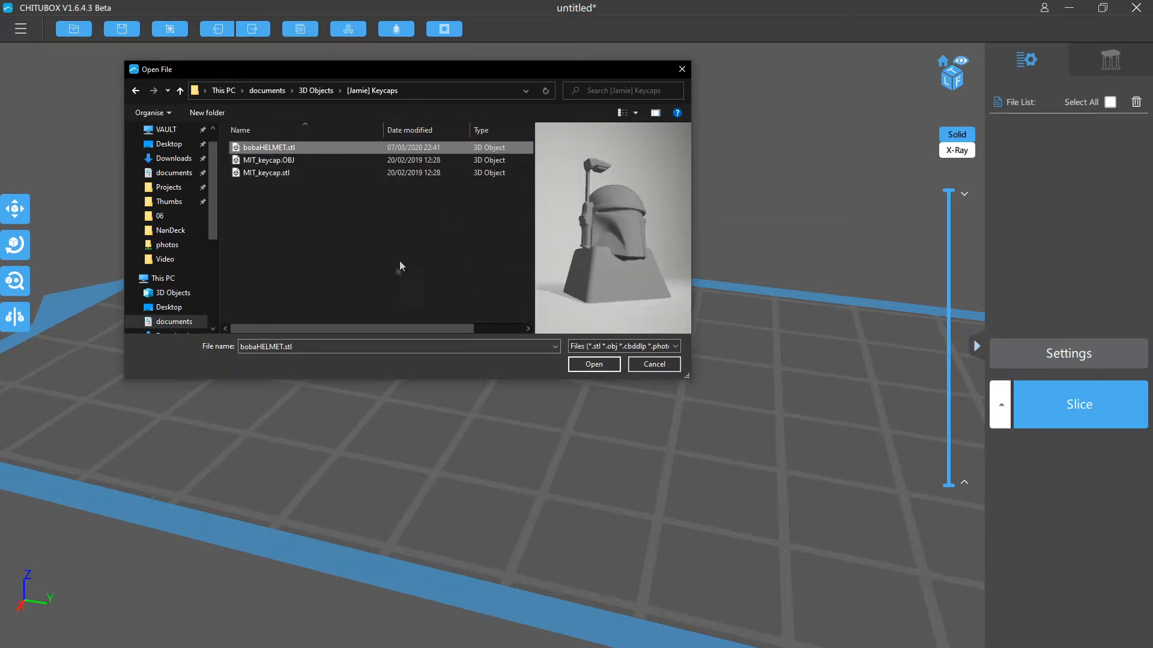
click(268, 160)
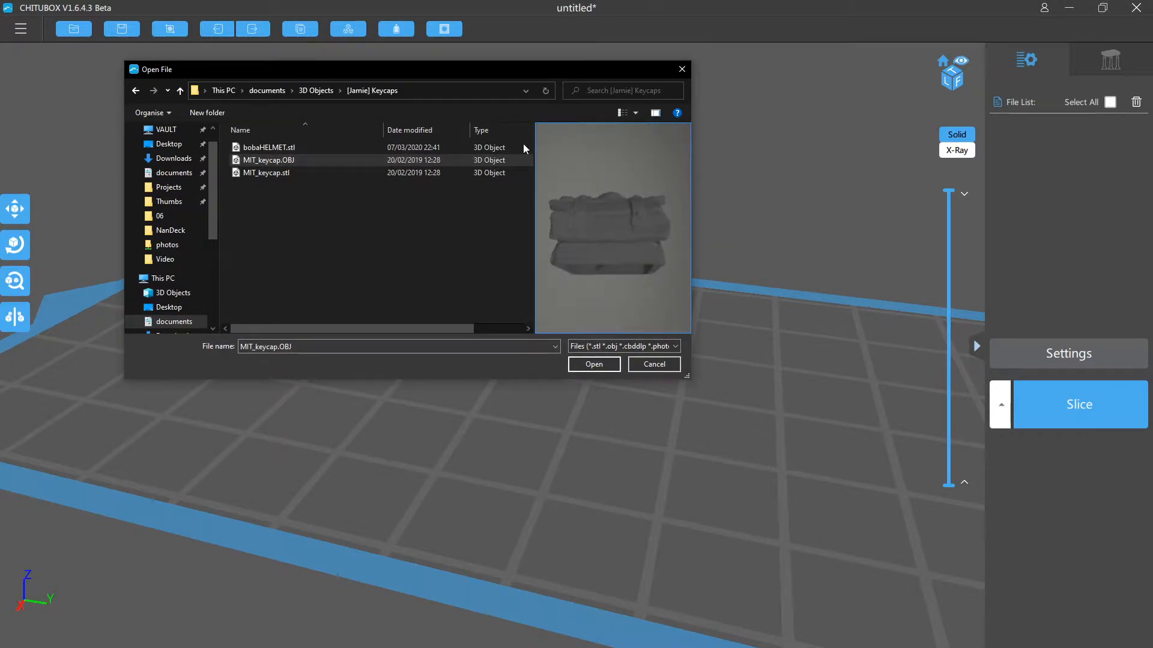
click(593, 364)
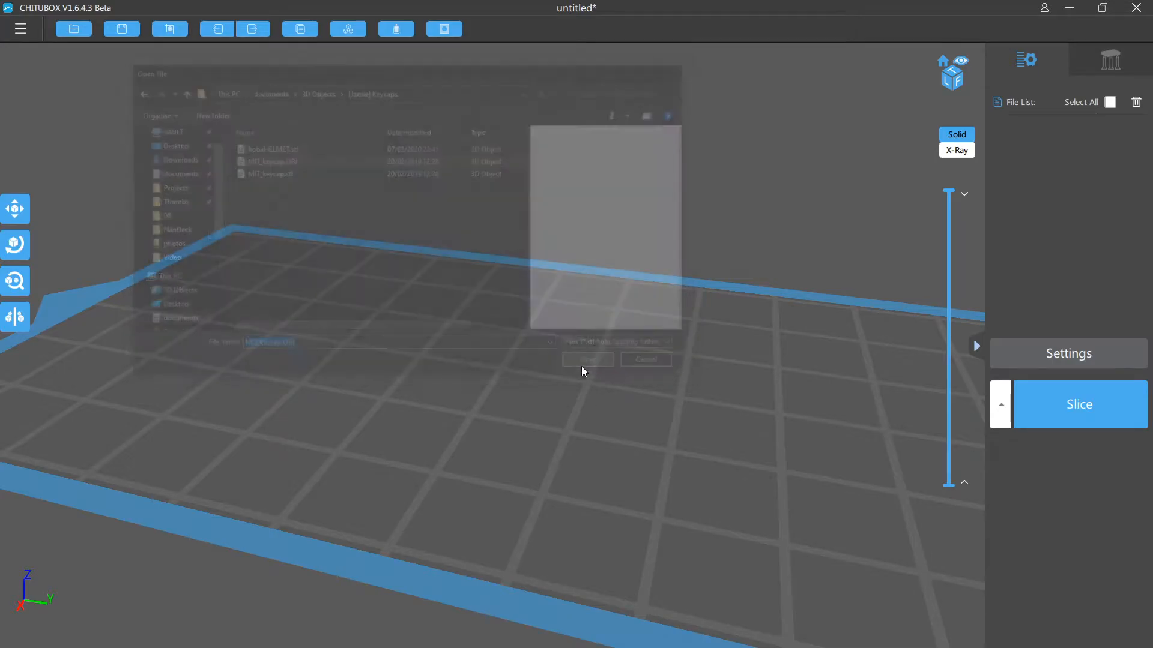
Load MIT_keycap.OBJ onto the plate and orbit the view to inspect the keycap's sides
click(587, 360)
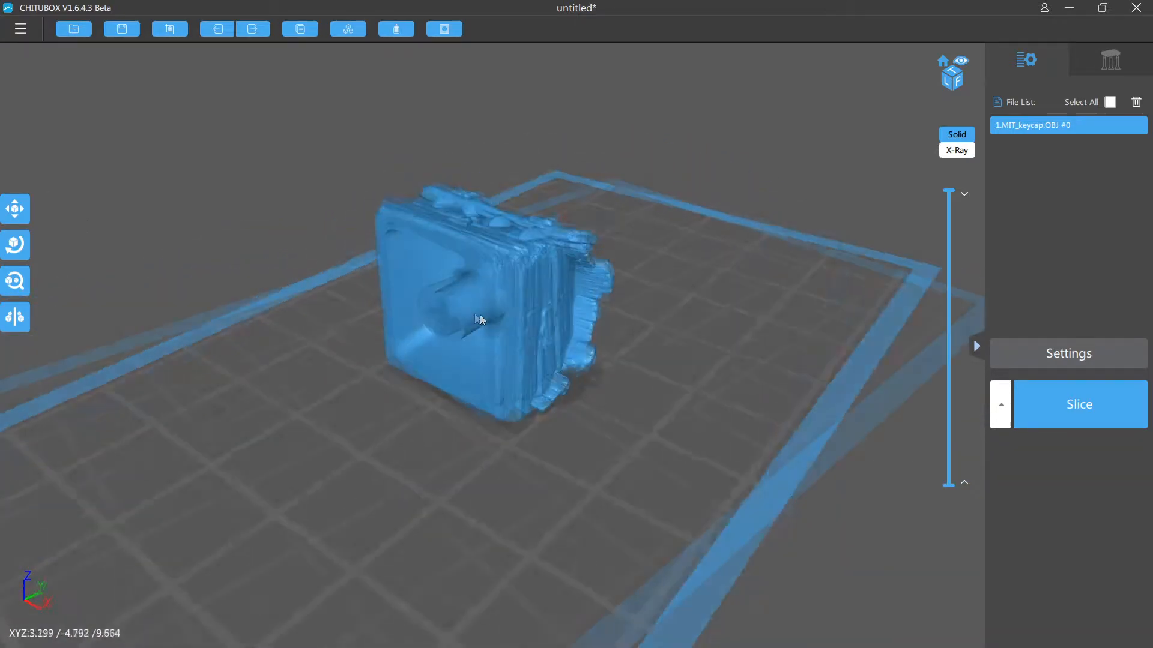
drag(477, 320, 423, 253)
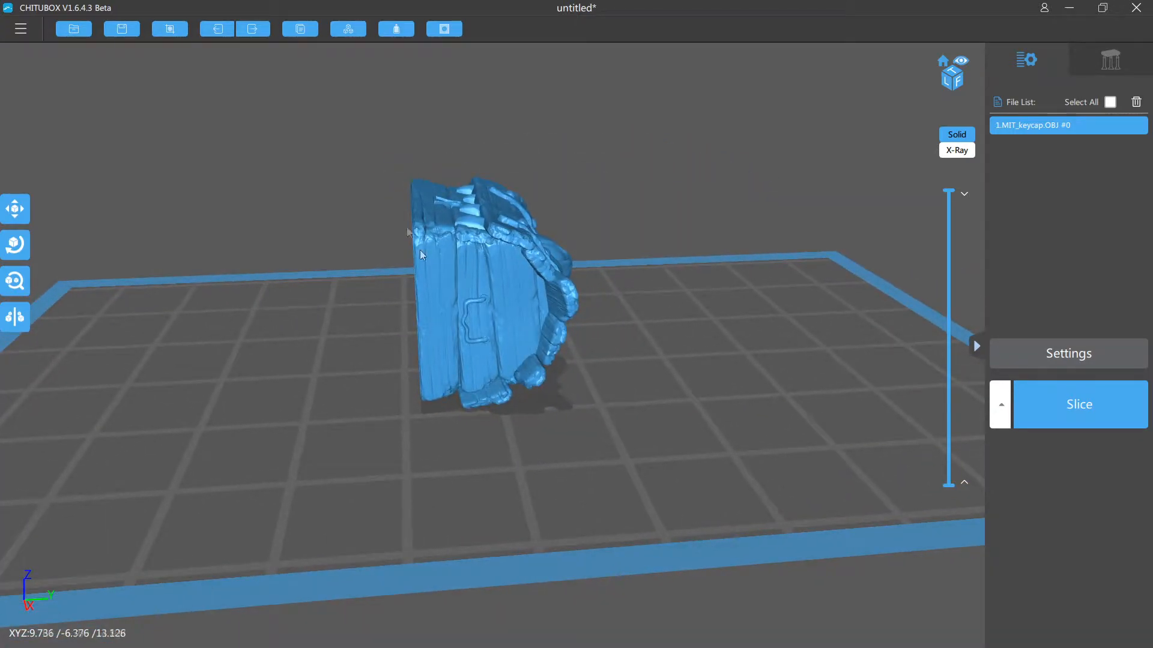
drag(419, 254, 357, 325)
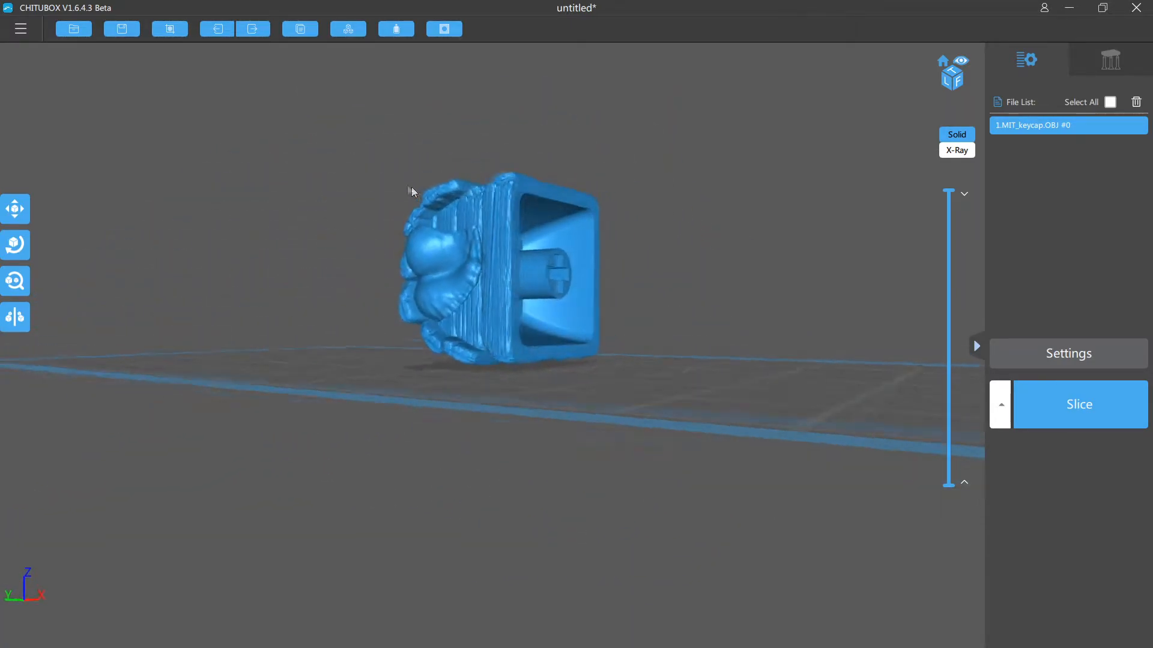
drag(412, 191, 357, 265)
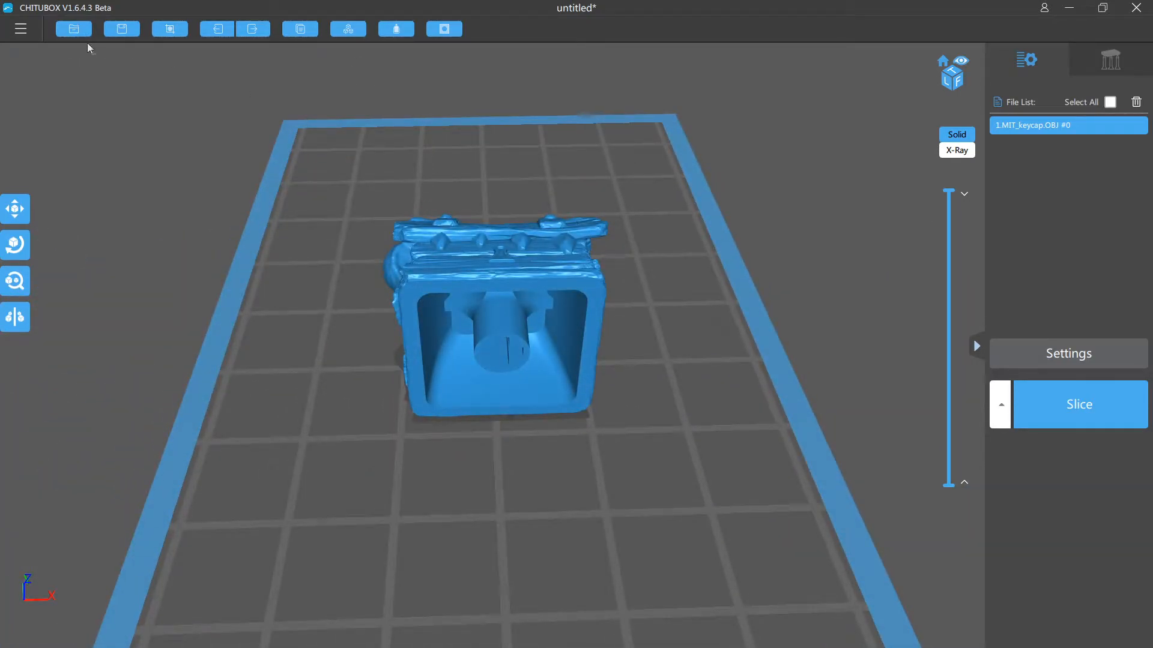
click(16, 209)
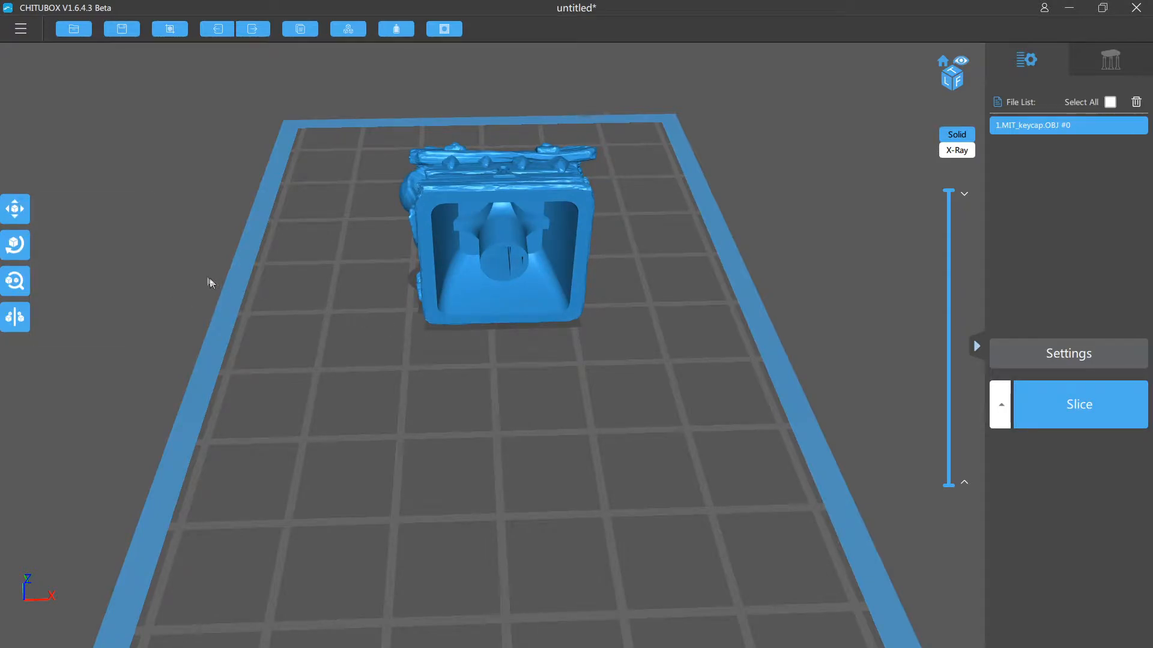
click(16, 245)
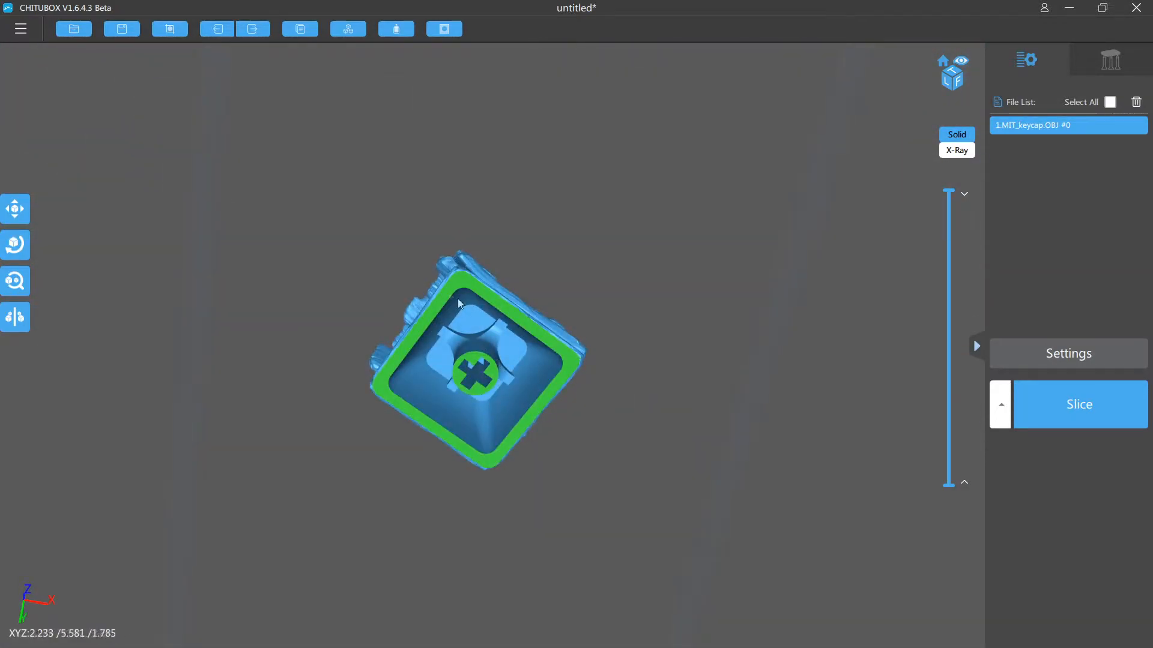
drag(458, 304, 572, 245)
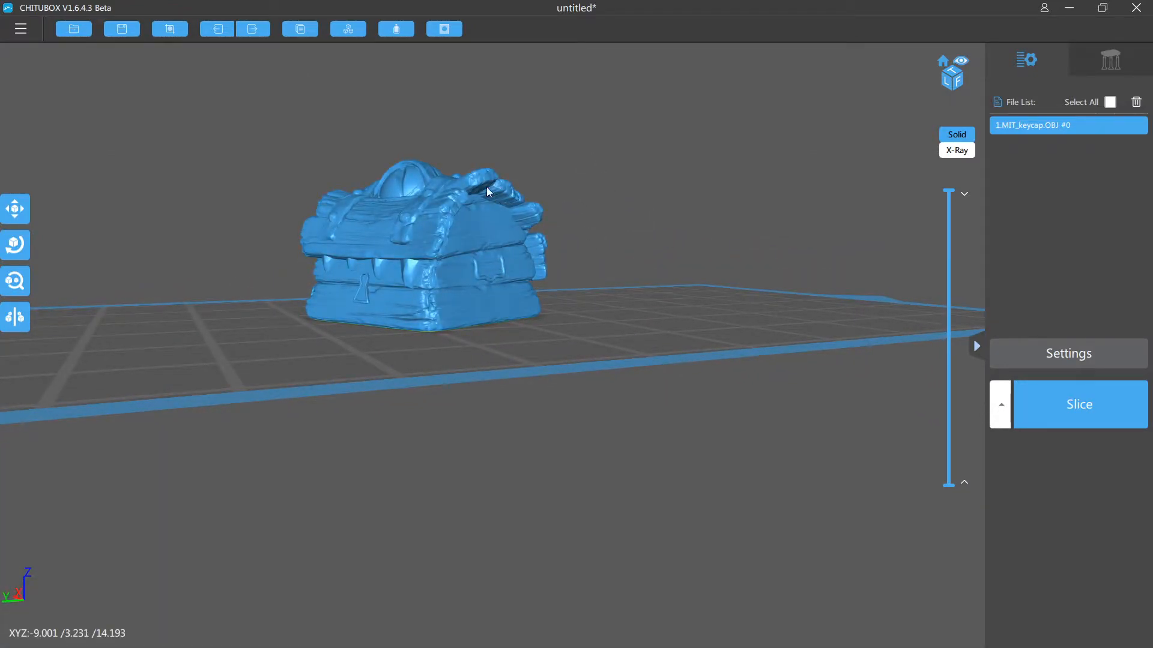
drag(488, 192, 463, 236)
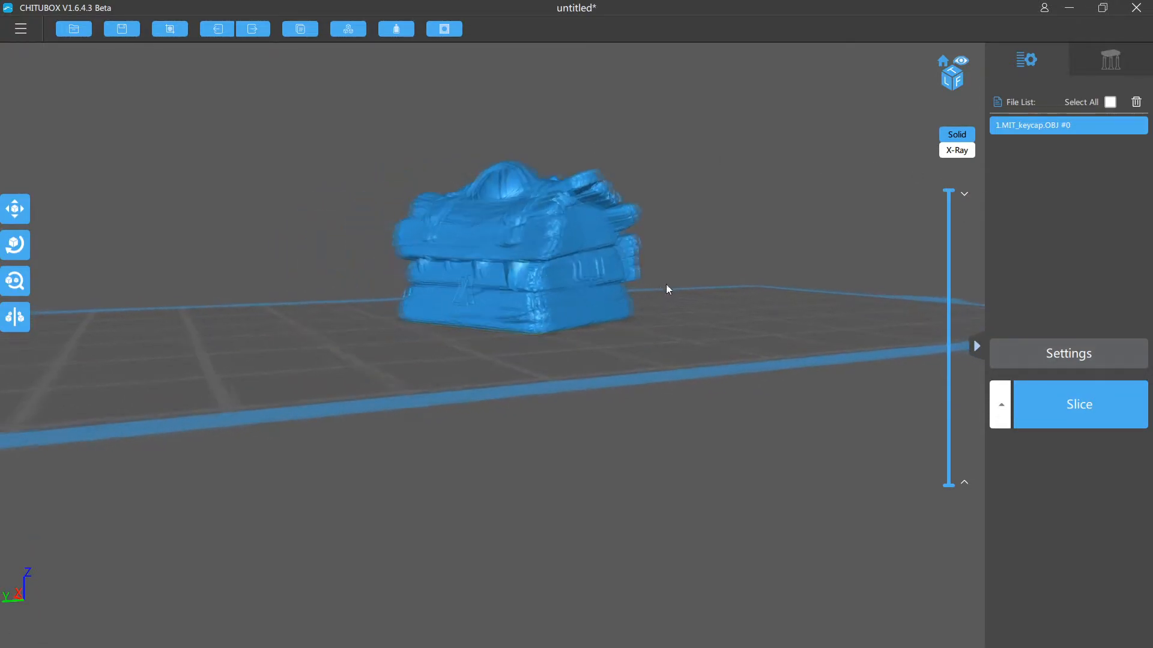
drag(665, 289, 507, 272)
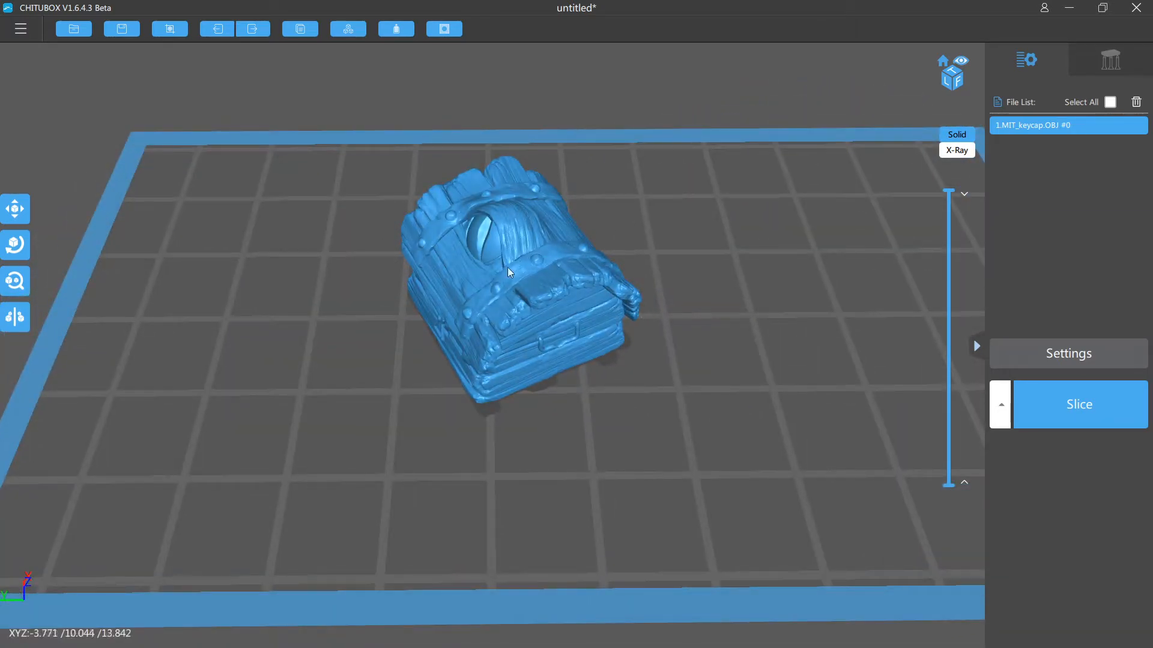
Tilt the keycap about 45° with the Rotate tool, checking its position in the Move panel
click(16, 209)
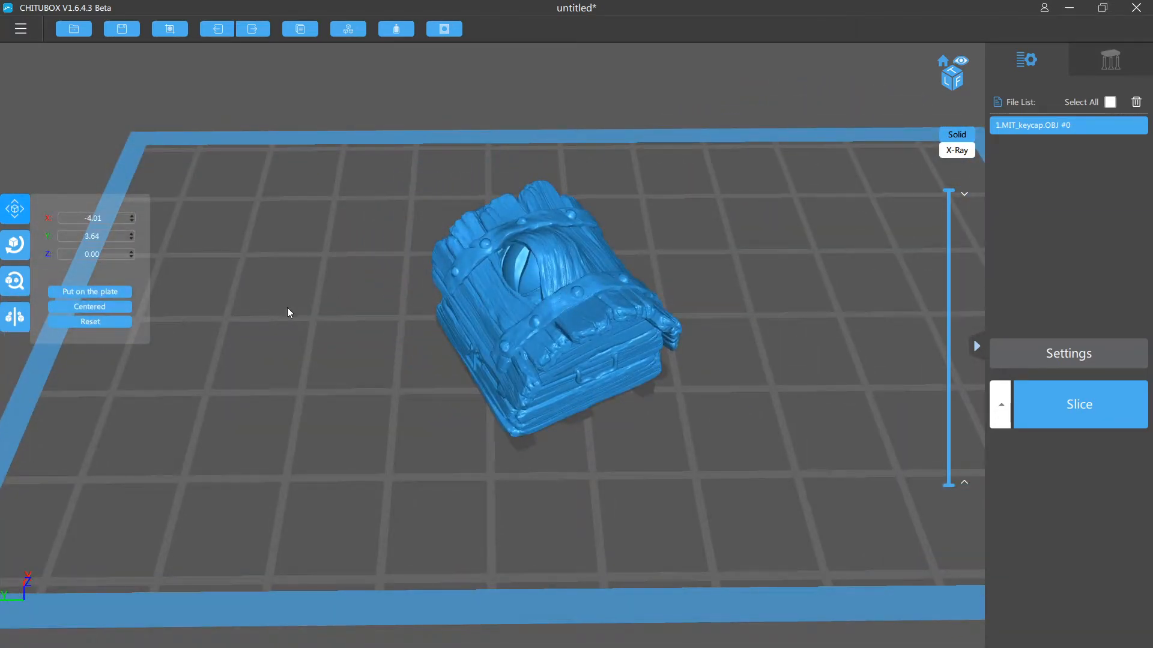
click(14, 245)
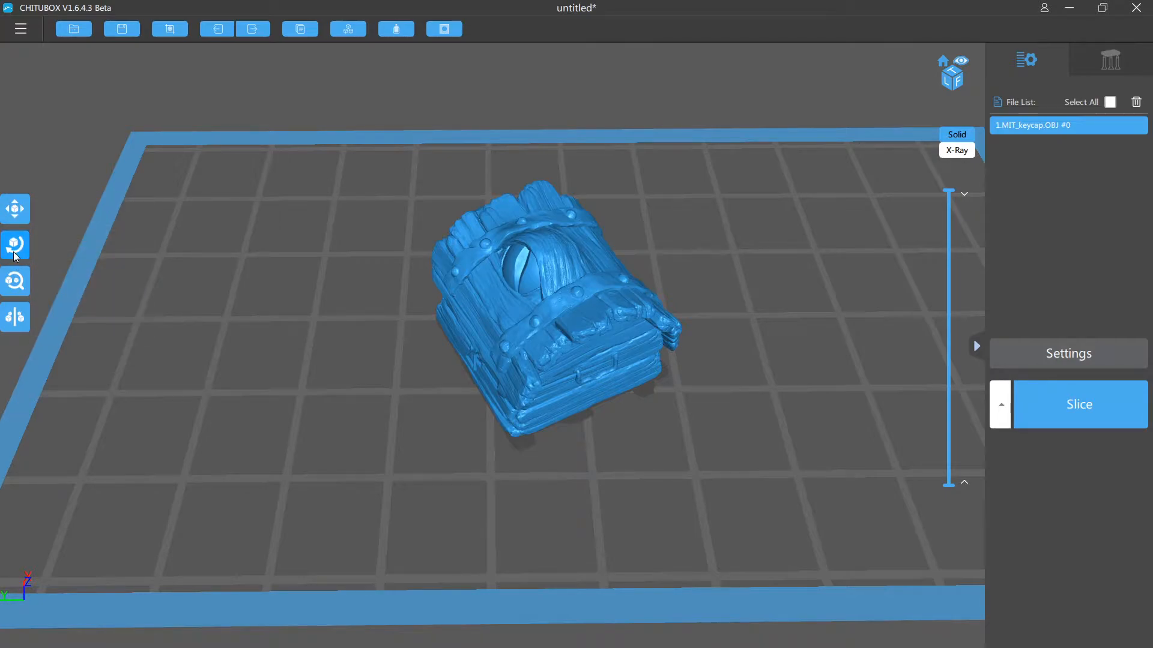
click(14, 245)
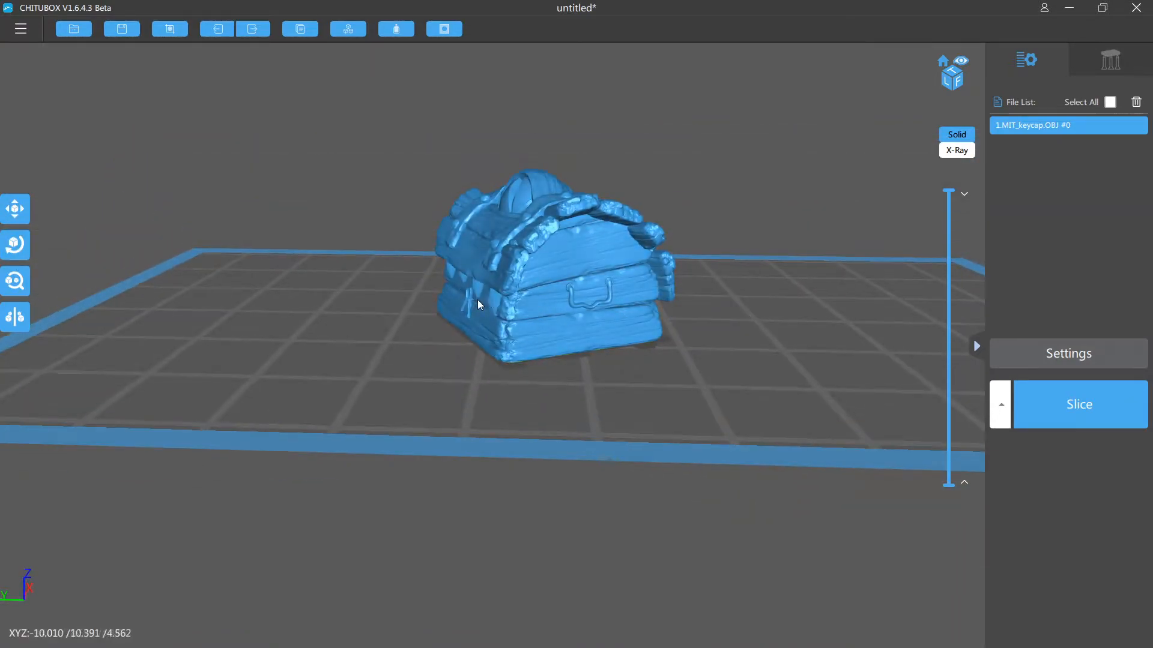
click(16, 209)
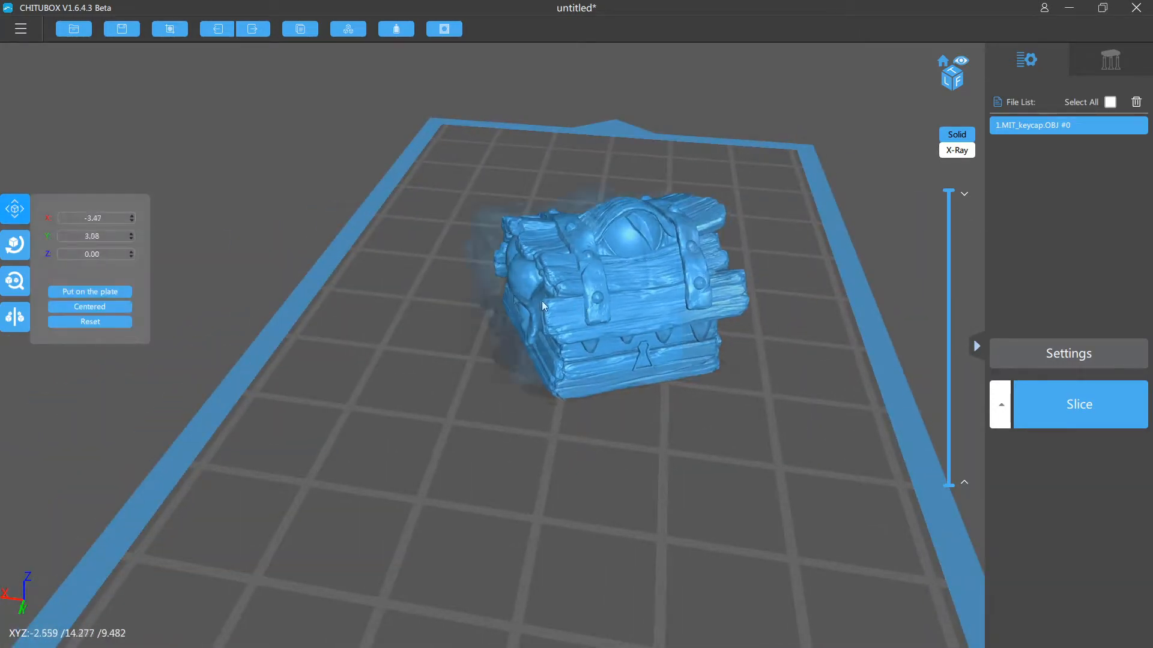
click(14, 244)
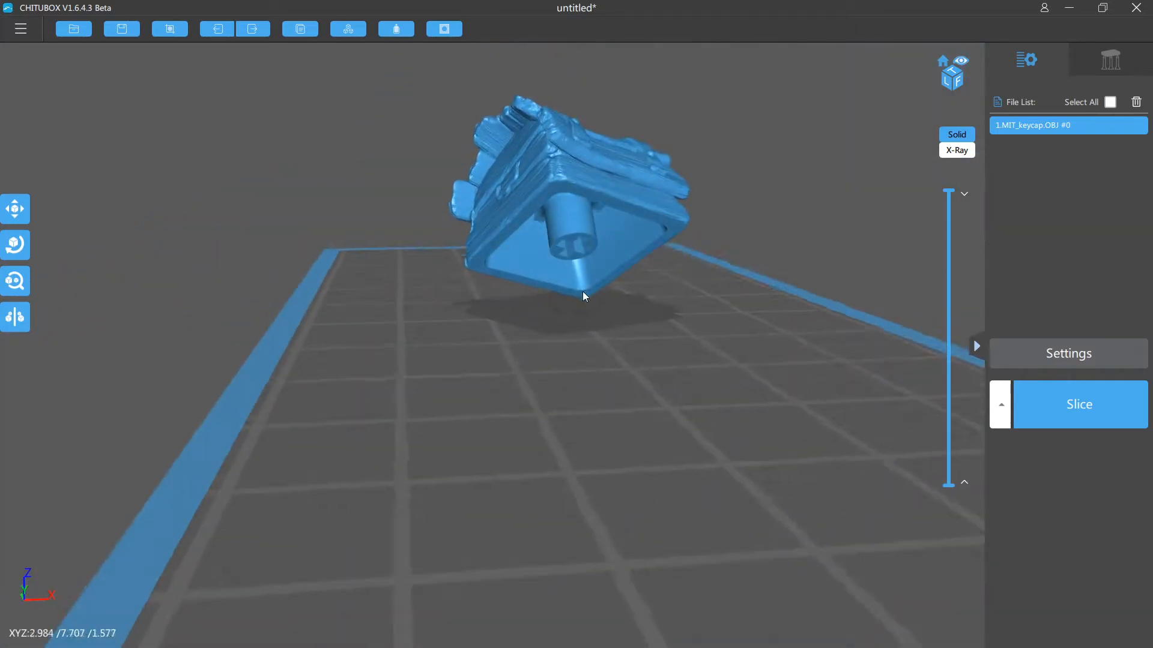
click(14, 209)
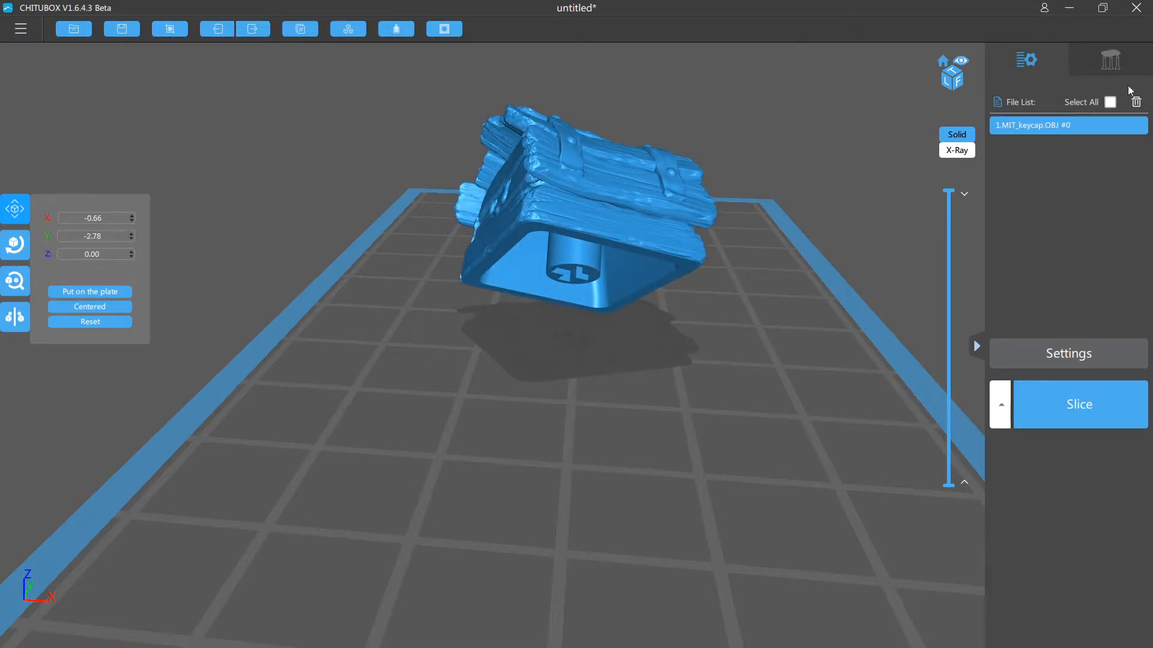
click(1111, 60)
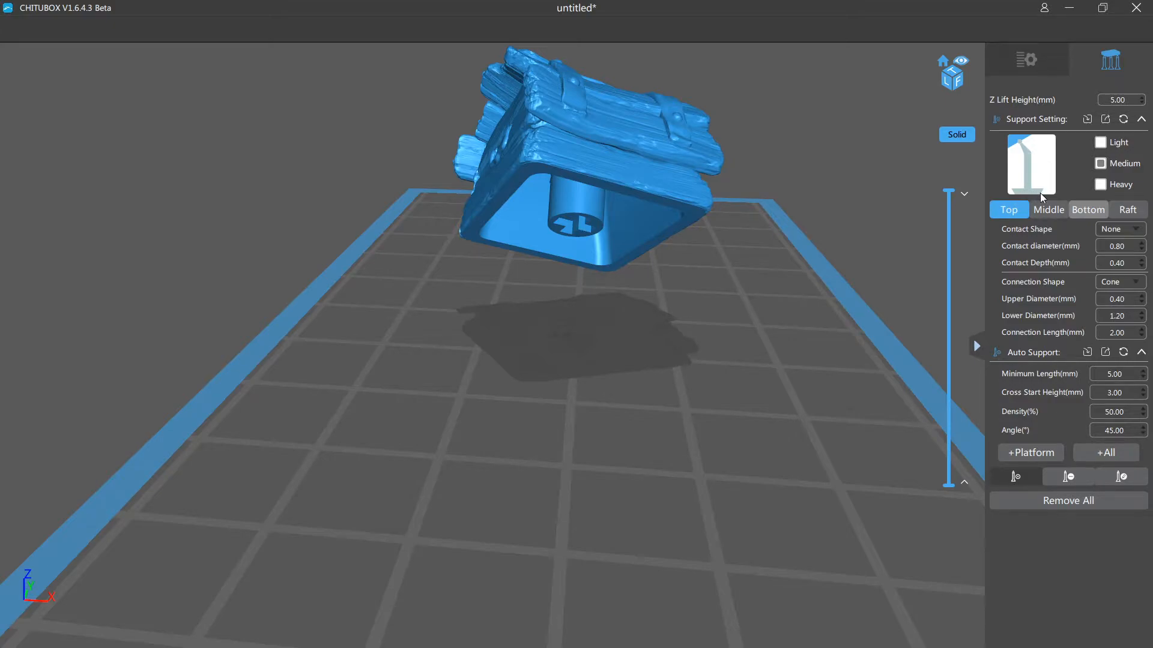
mouse_move(1012, 192)
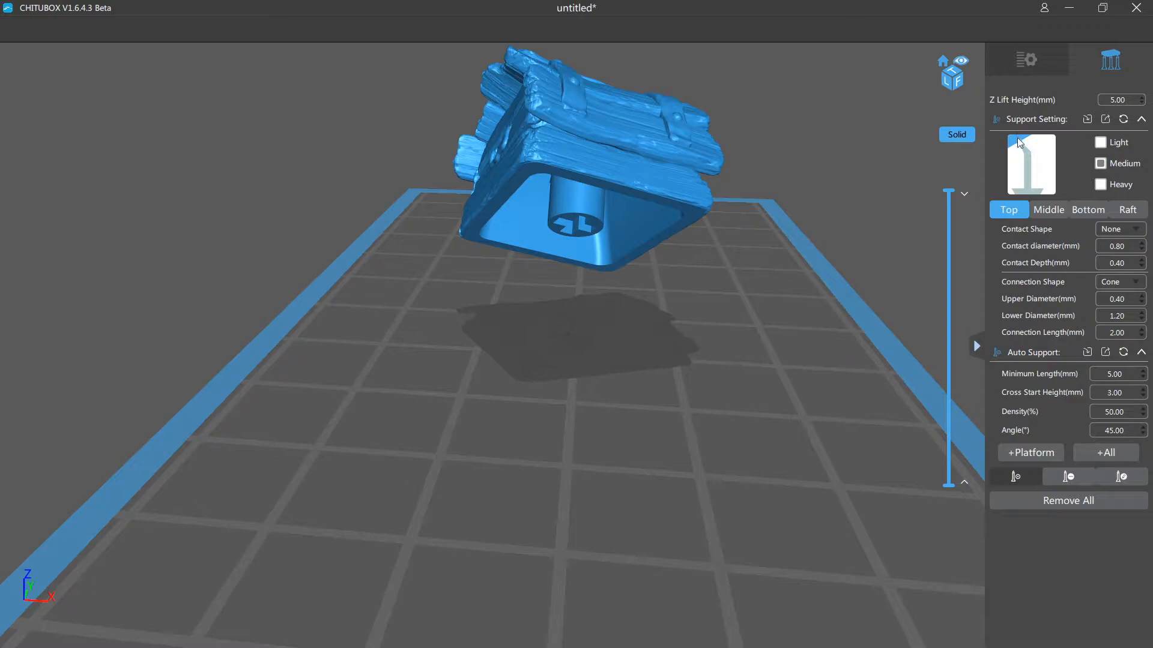
mouse_move(1000, 148)
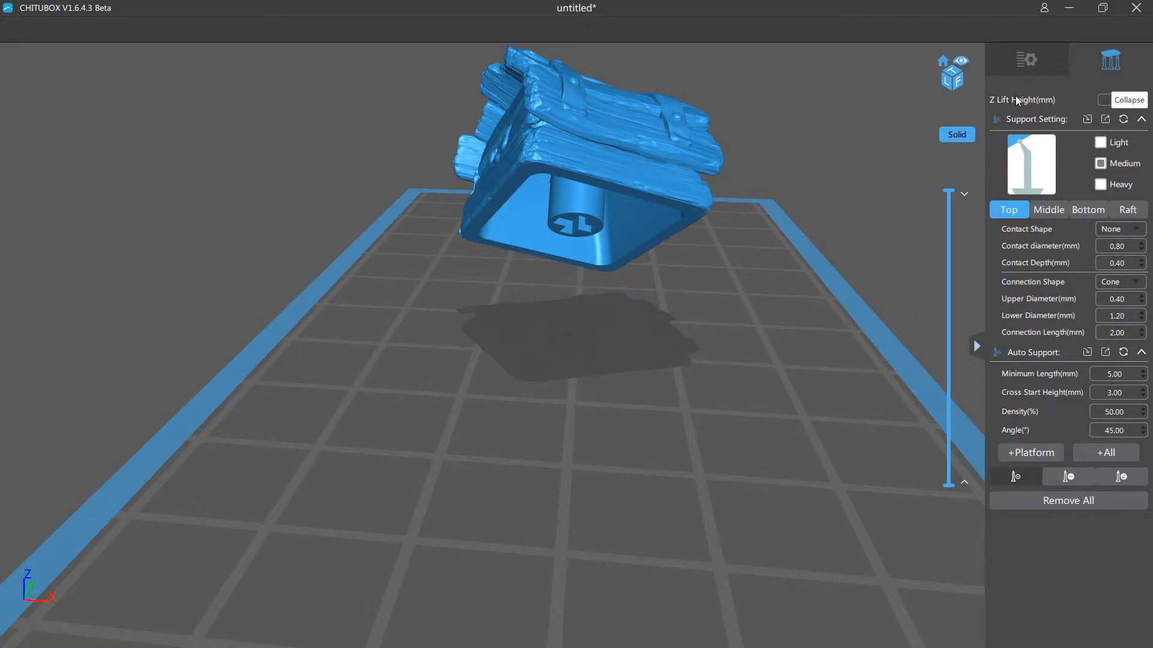
mouse_move(988, 63)
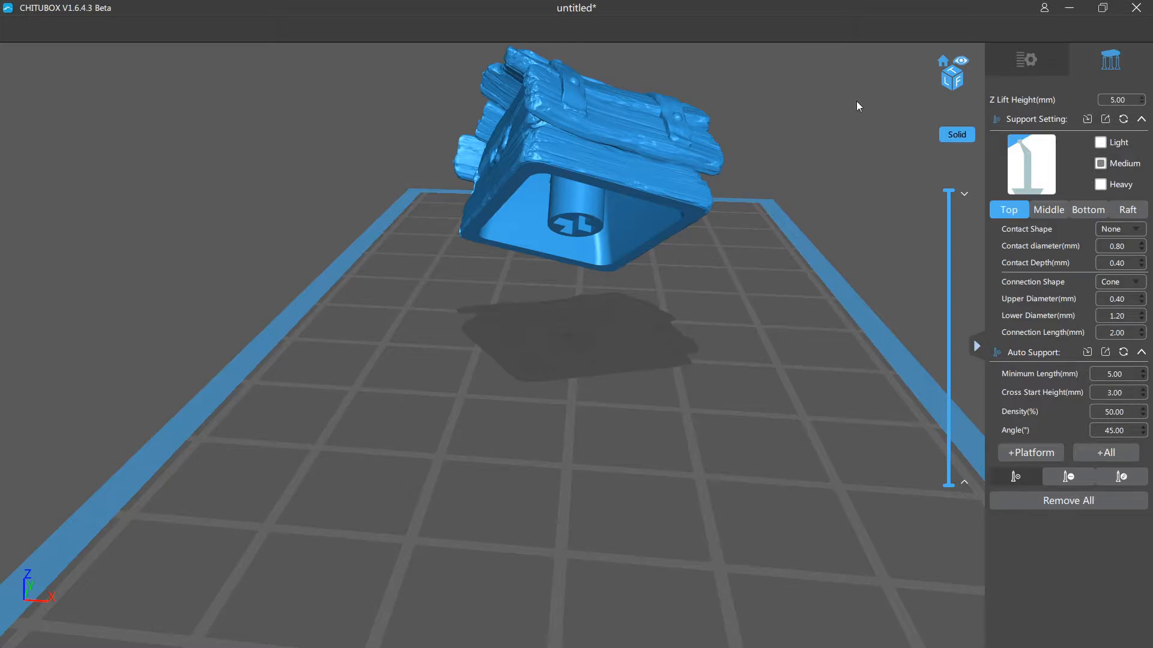
mouse_move(849, 173)
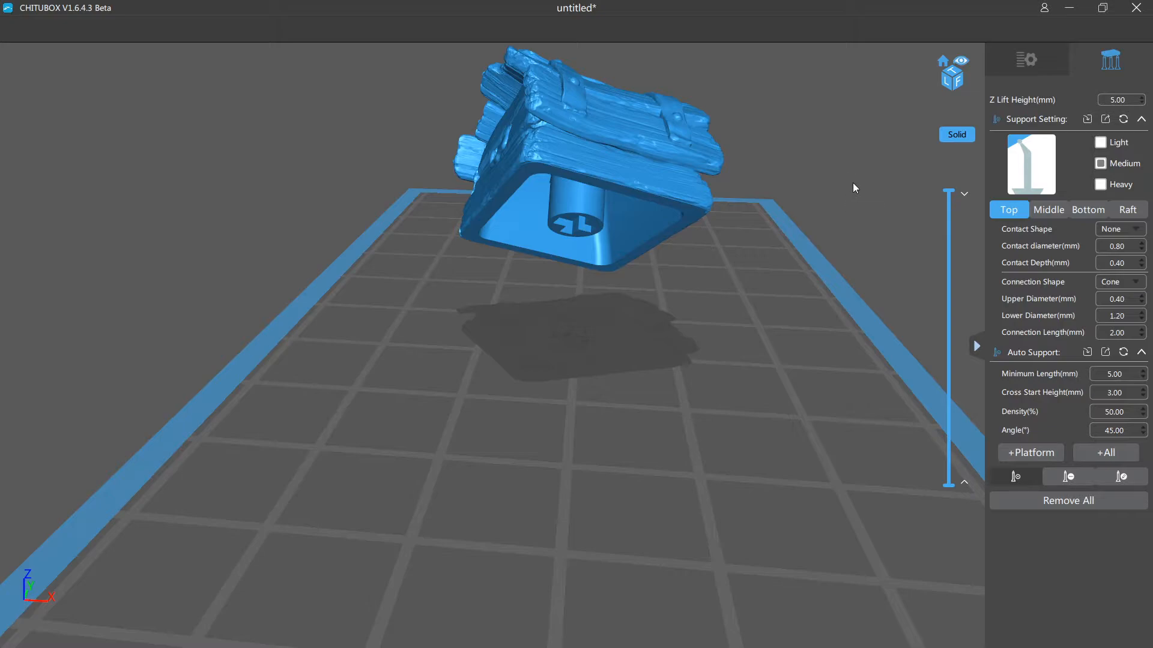
mouse_move(1034, 204)
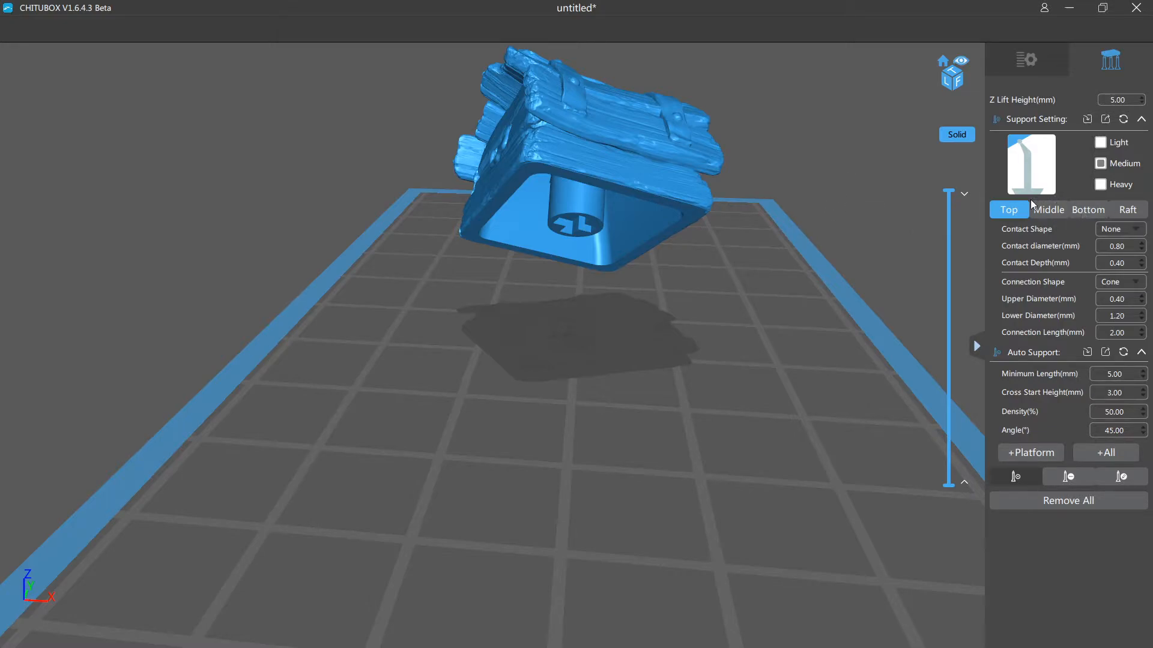
mouse_move(1003, 396)
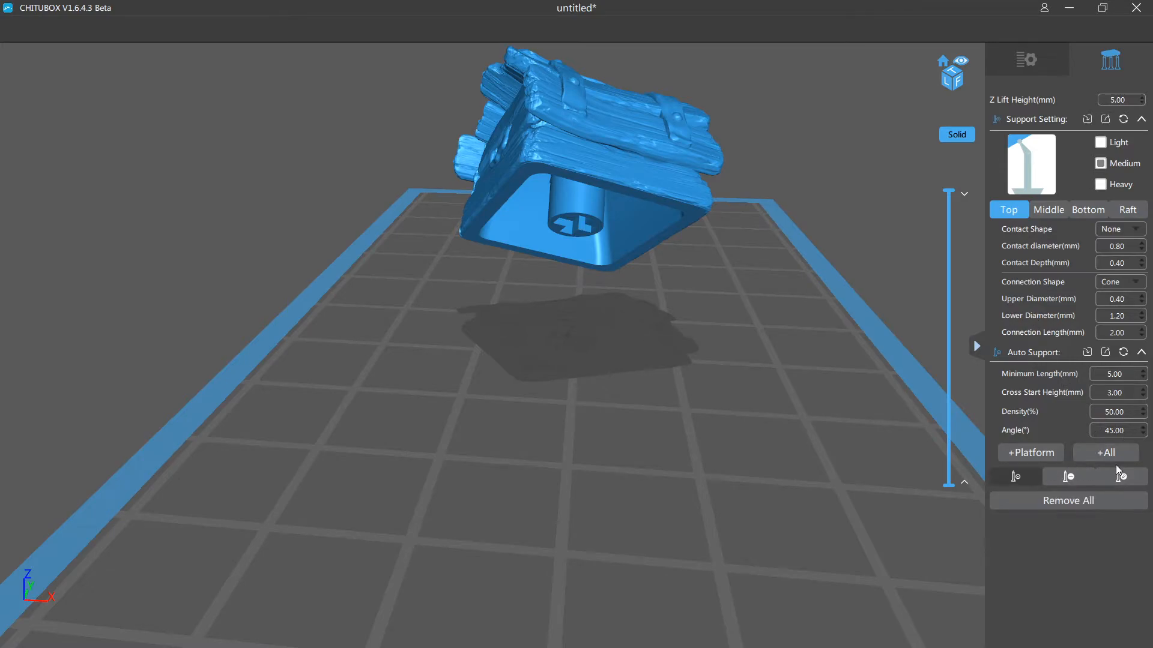
Auto-generate Medium supports for the whole tilted keycap
click(1105, 452)
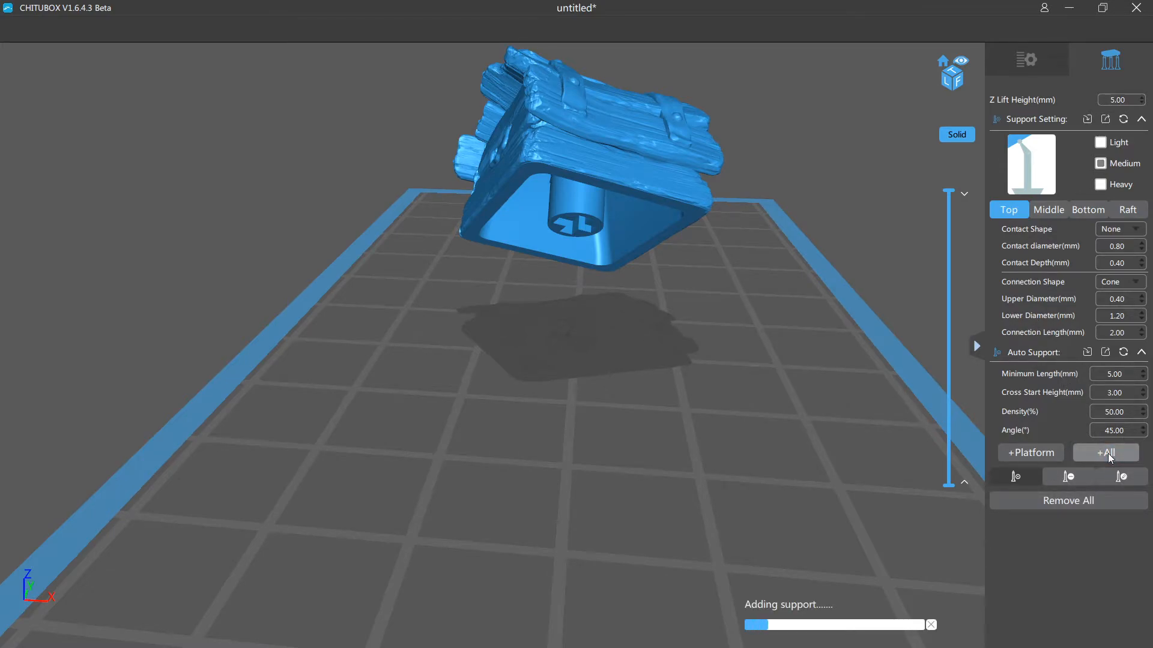
click(1105, 452)
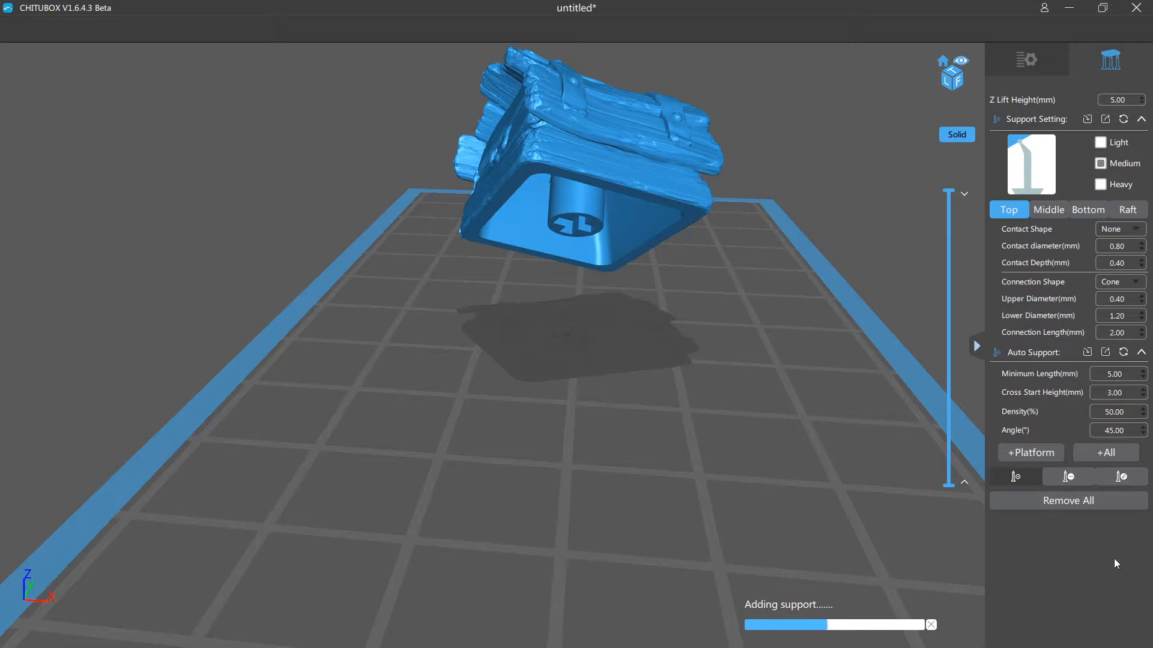
click(1106, 452)
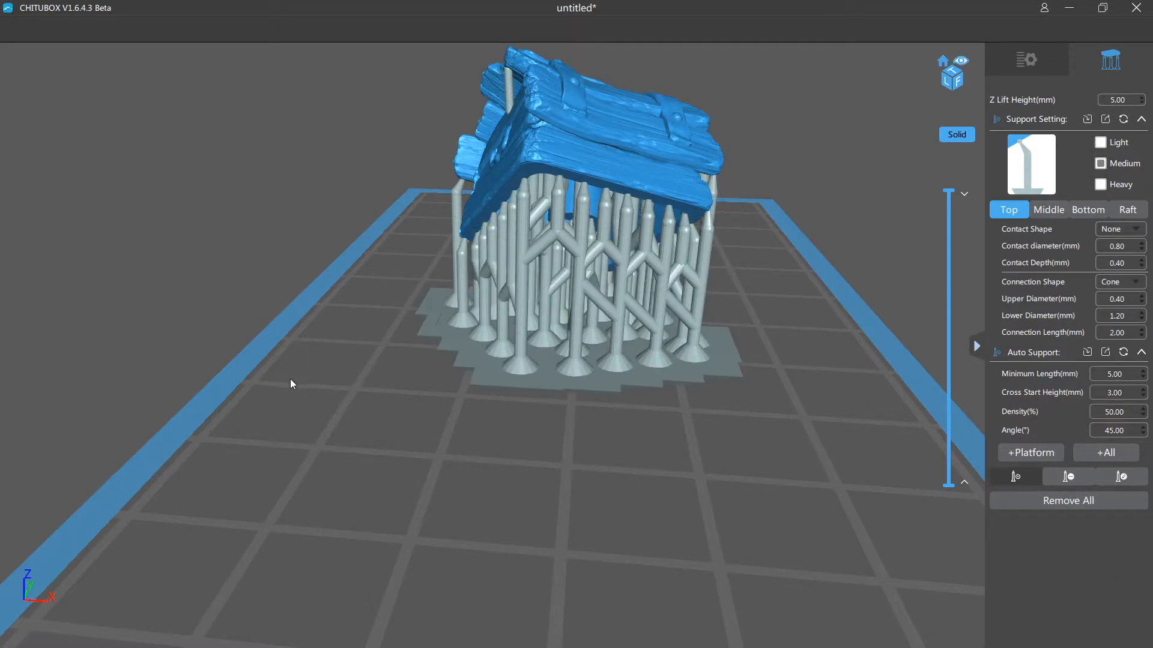
drag(290, 384, 317, 308)
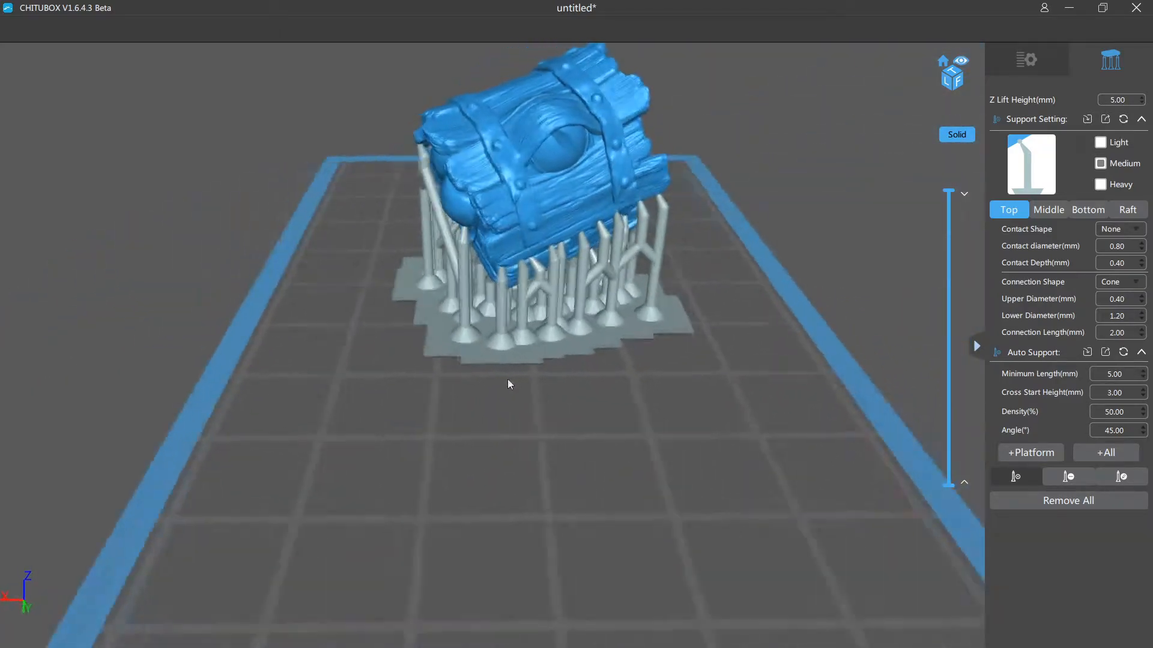
drag(508, 384, 485, 387)
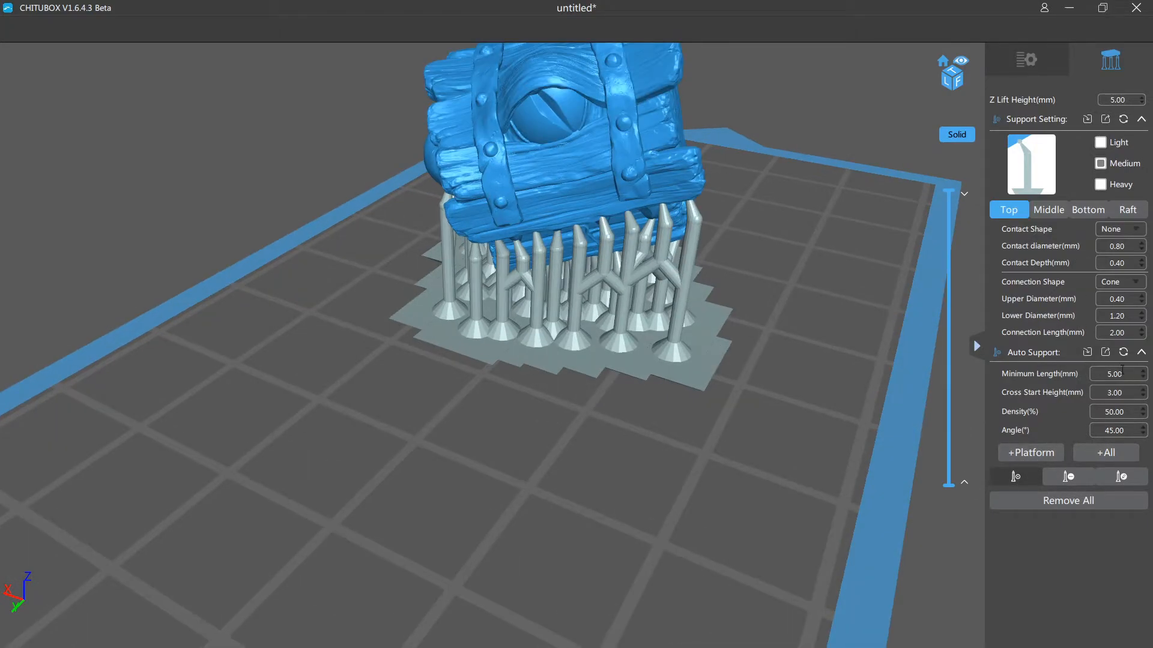
mouse_move(895, 294)
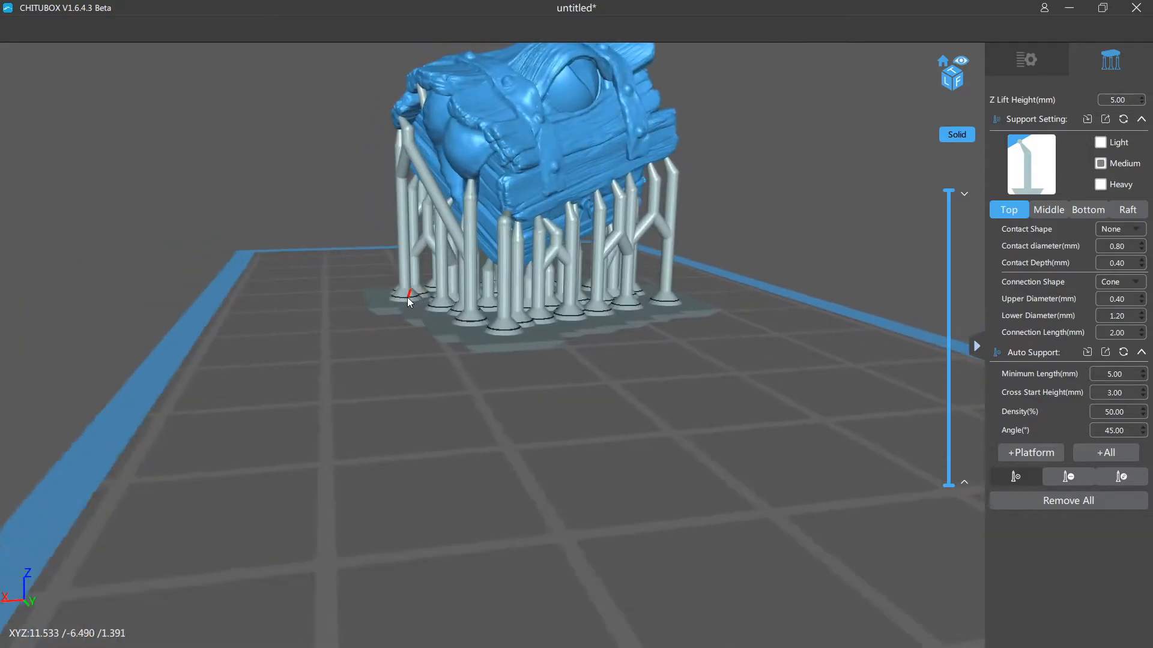
Orbit around the supports and raft from every side, including beneath the build plate
drag(409, 302, 438, 297)
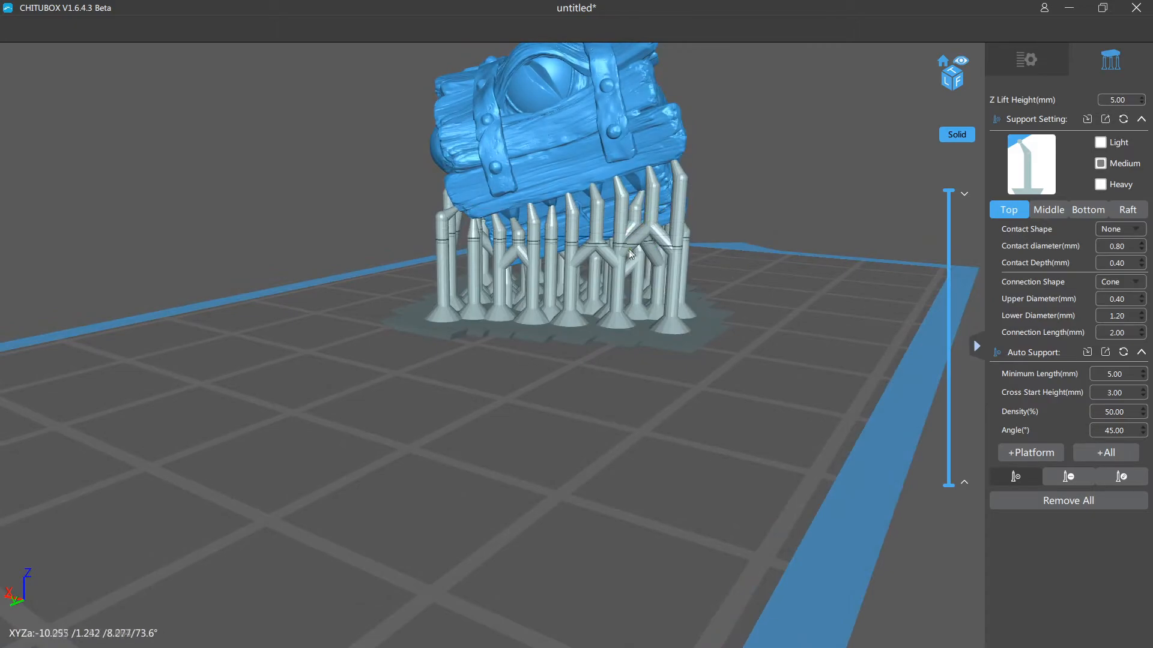
drag(628, 253, 533, 220)
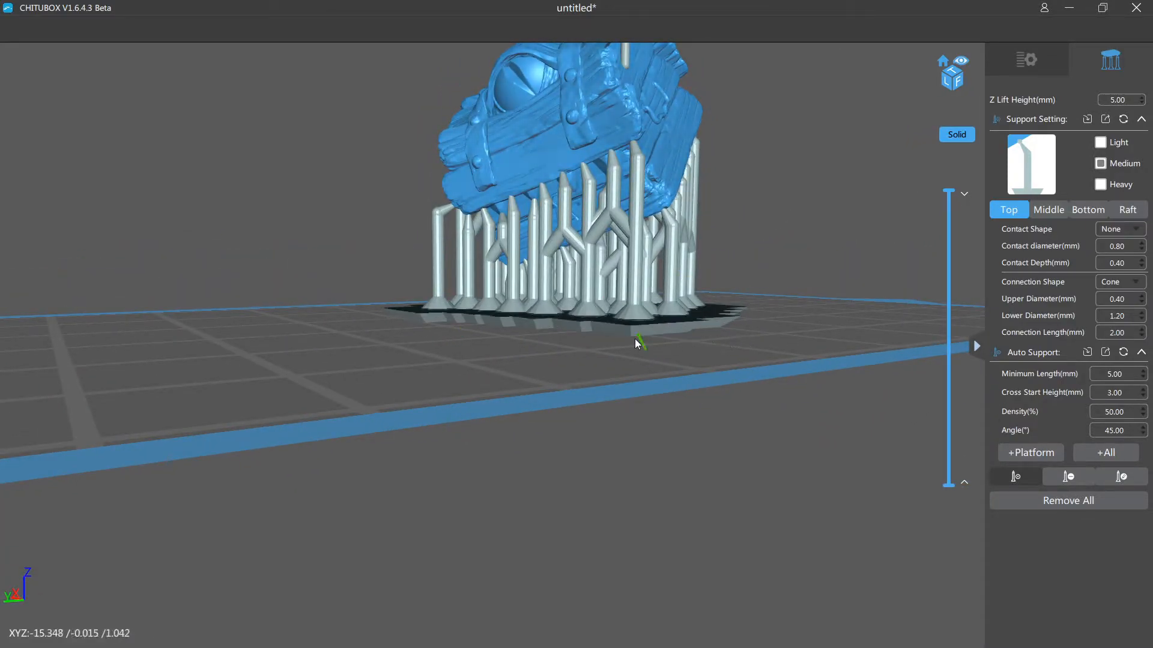
drag(635, 343, 723, 327)
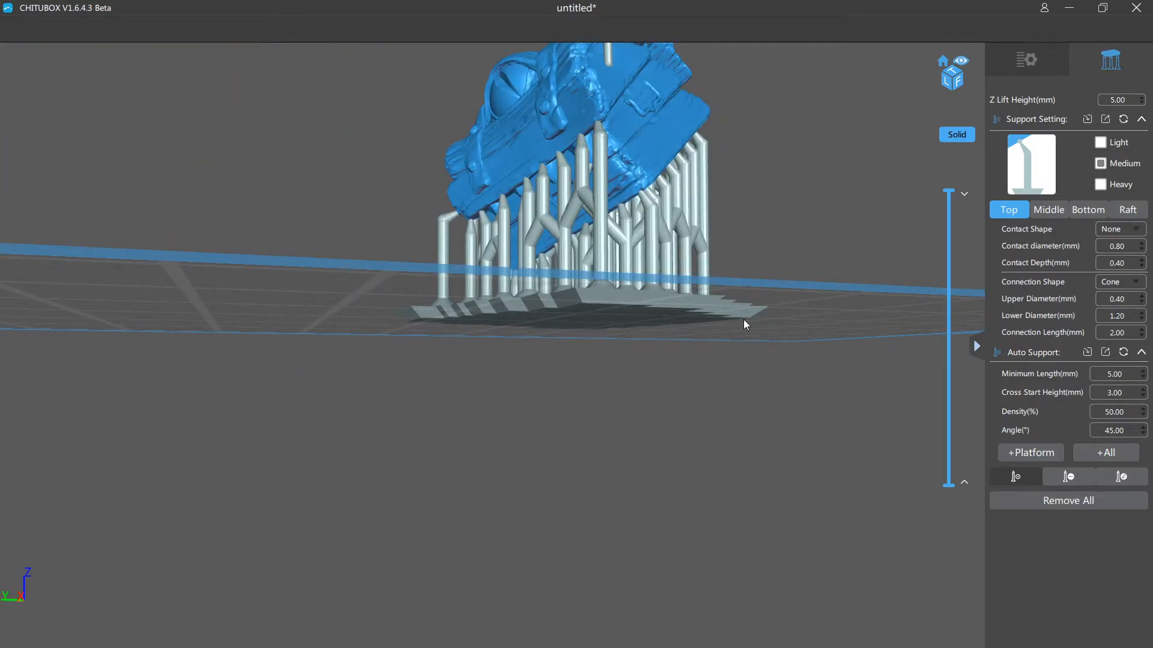
drag(744, 325, 744, 316)
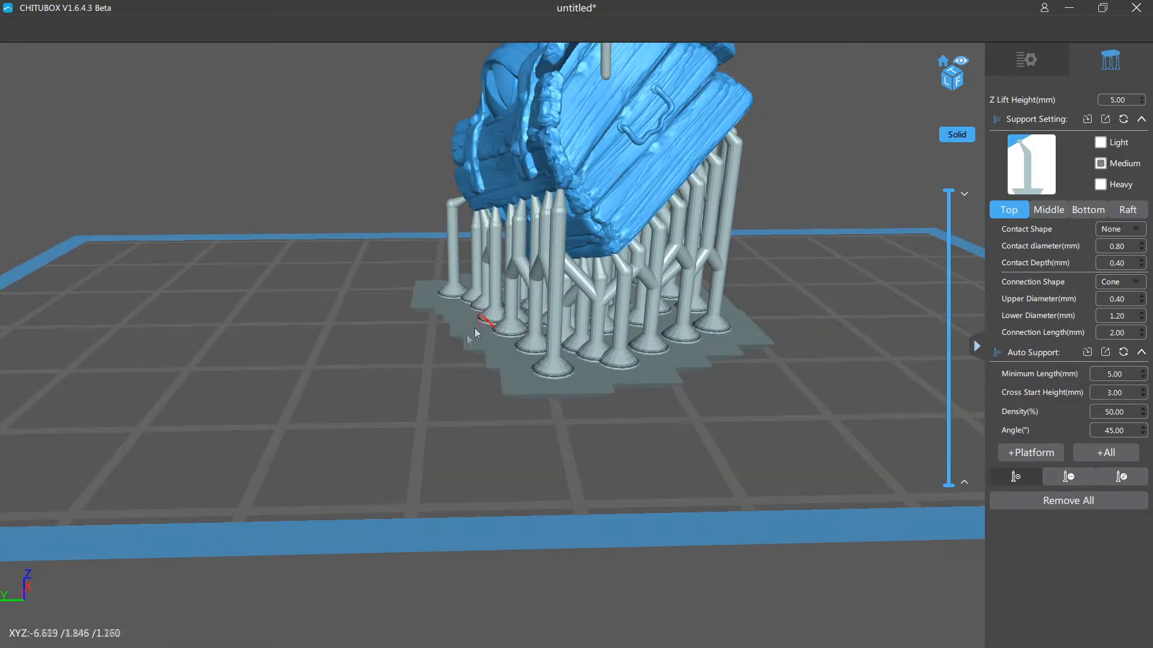
drag(476, 334, 596, 307)
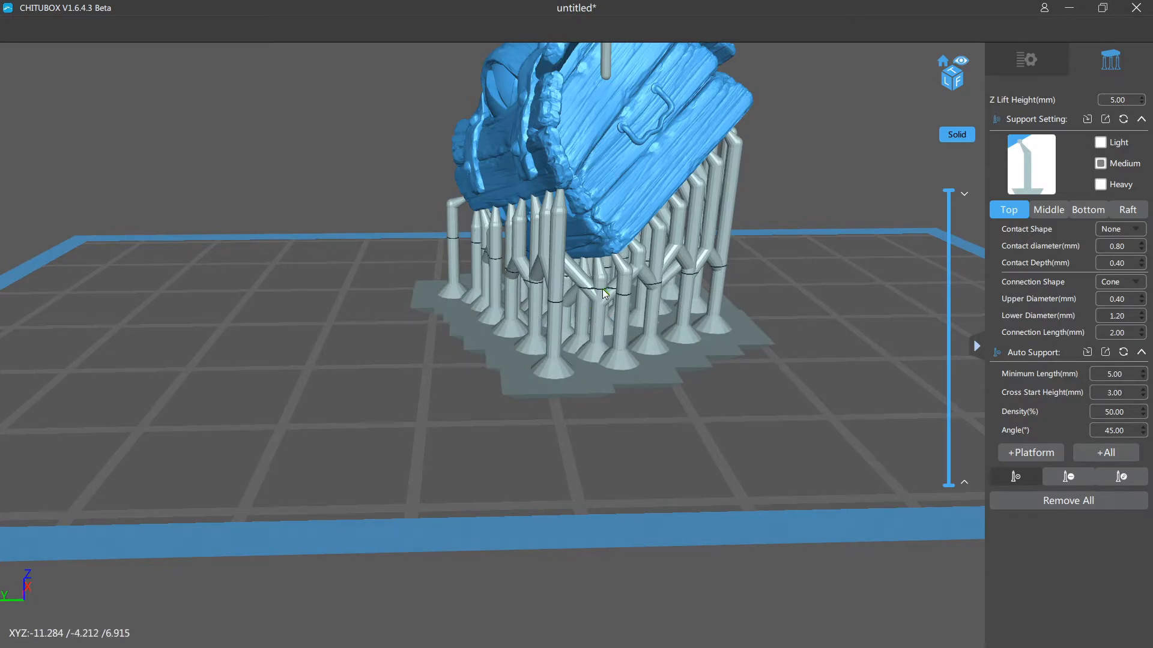
click(605, 289)
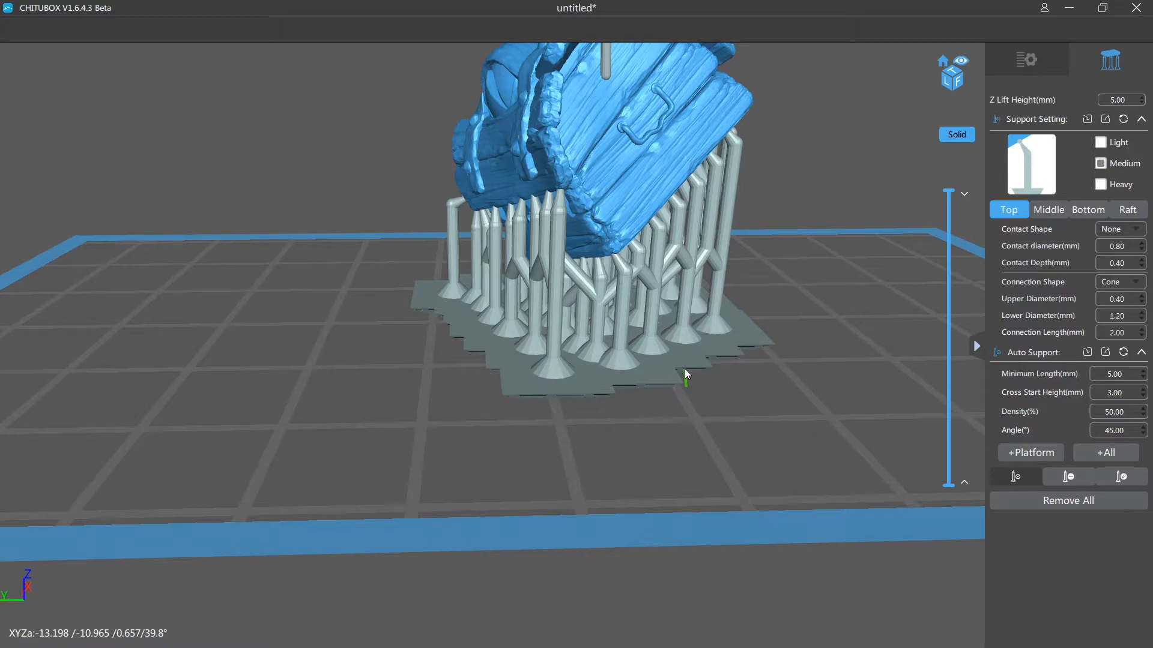
click(687, 364)
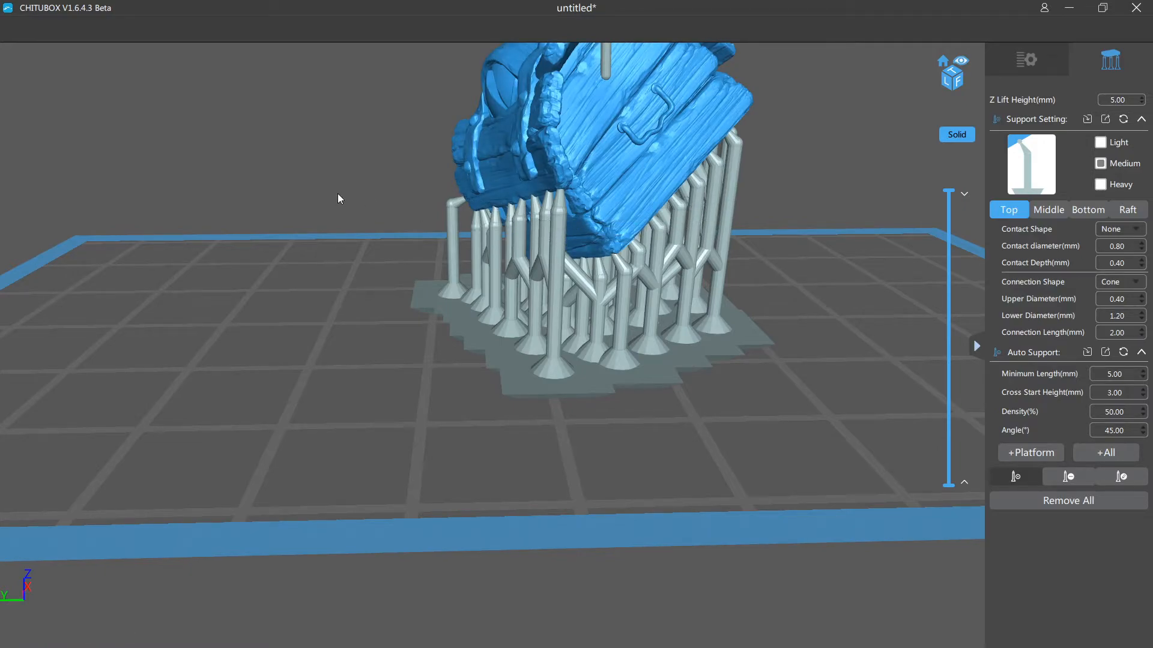
mouse_move(320, 209)
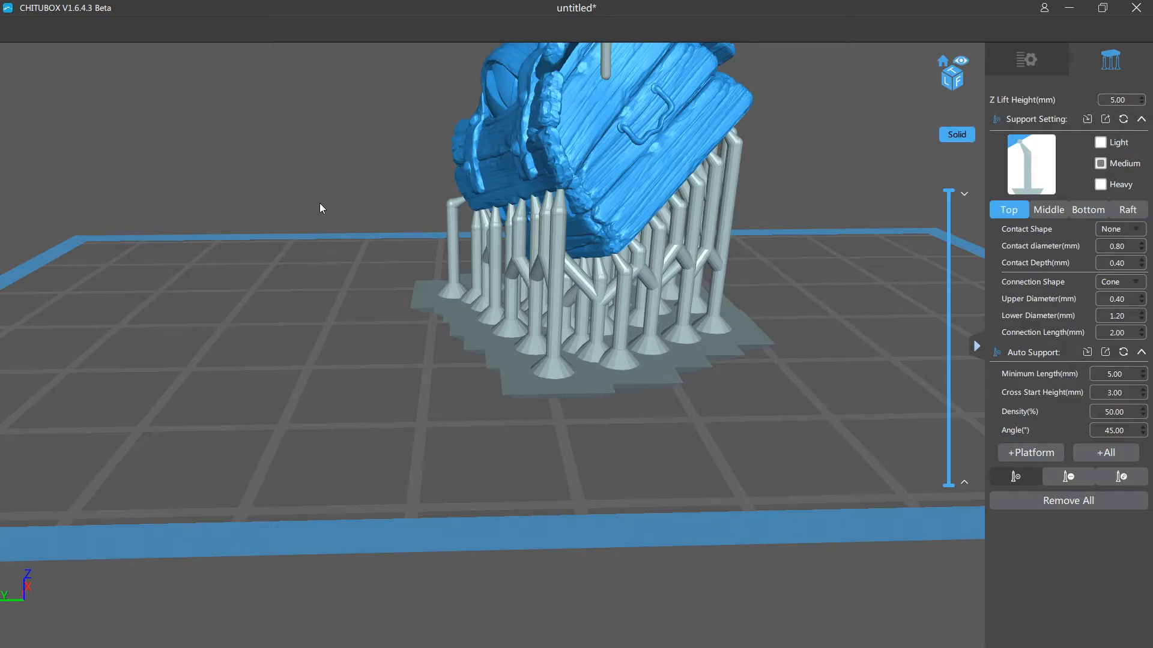
drag(320, 208, 900, 451)
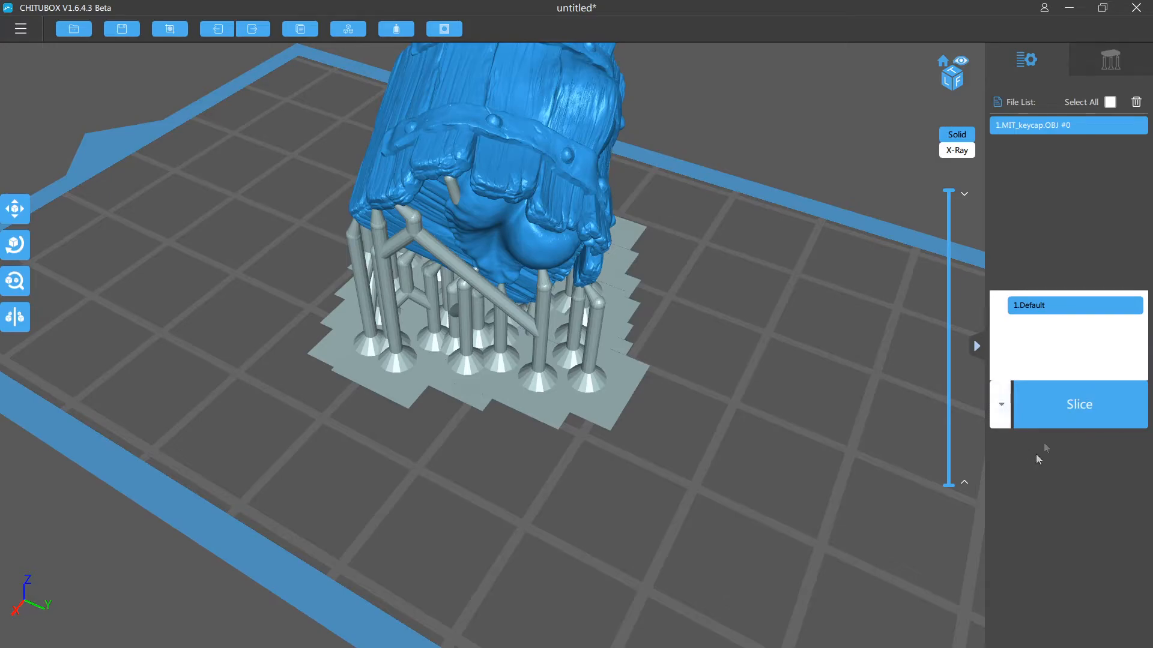
Slice the keycap and scrub the layer preview, estimating 4.5 ml resin and 2h10m48s
click(1079, 404)
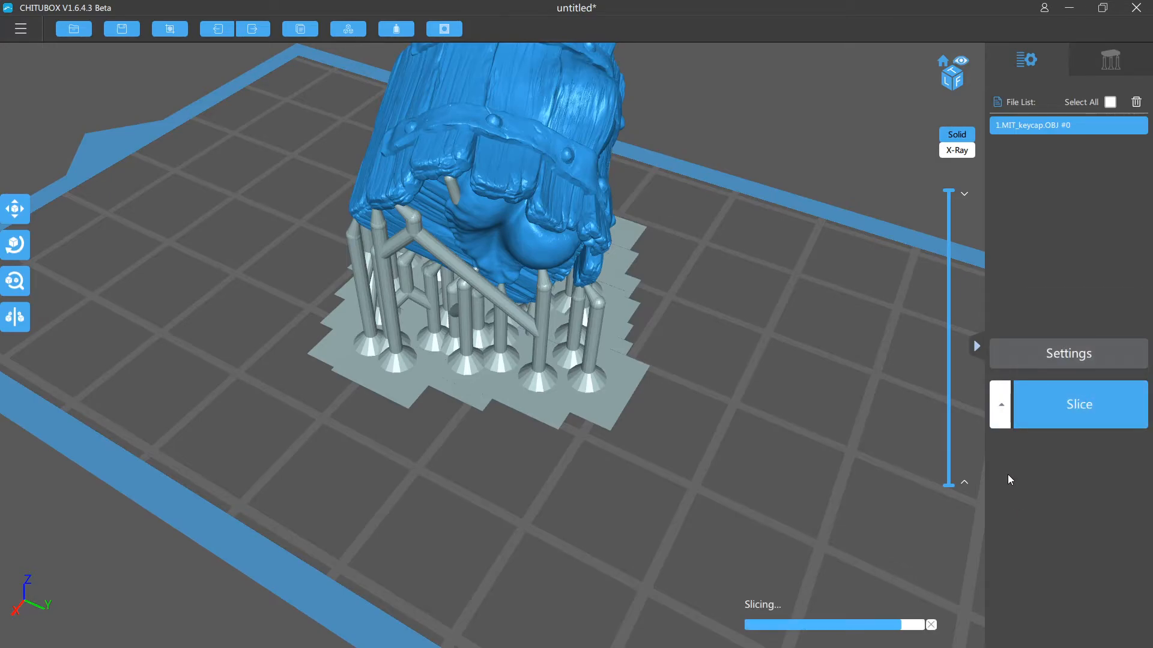
click(1078, 404)
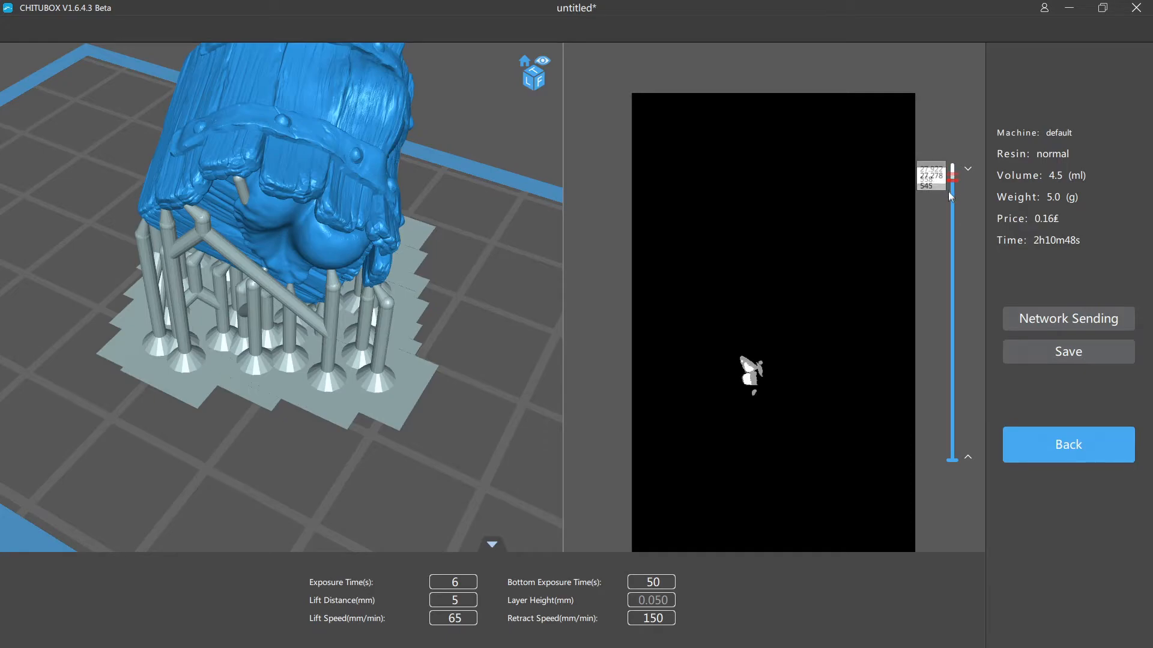
drag(952, 180, 952, 262)
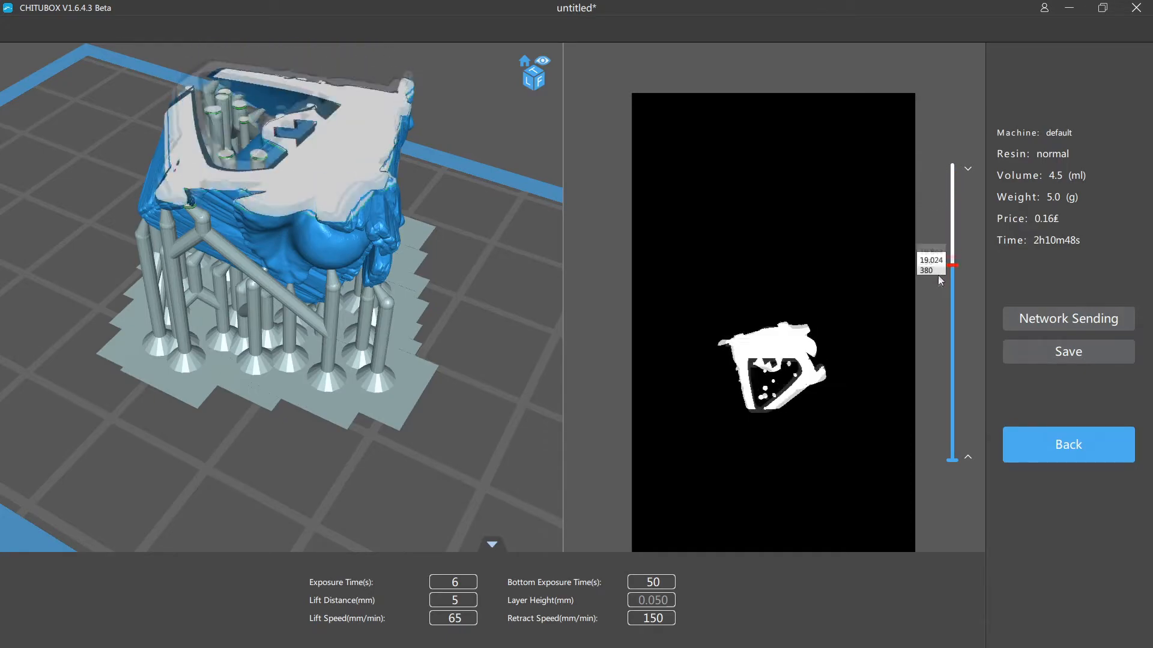
drag(953, 265, 953, 327)
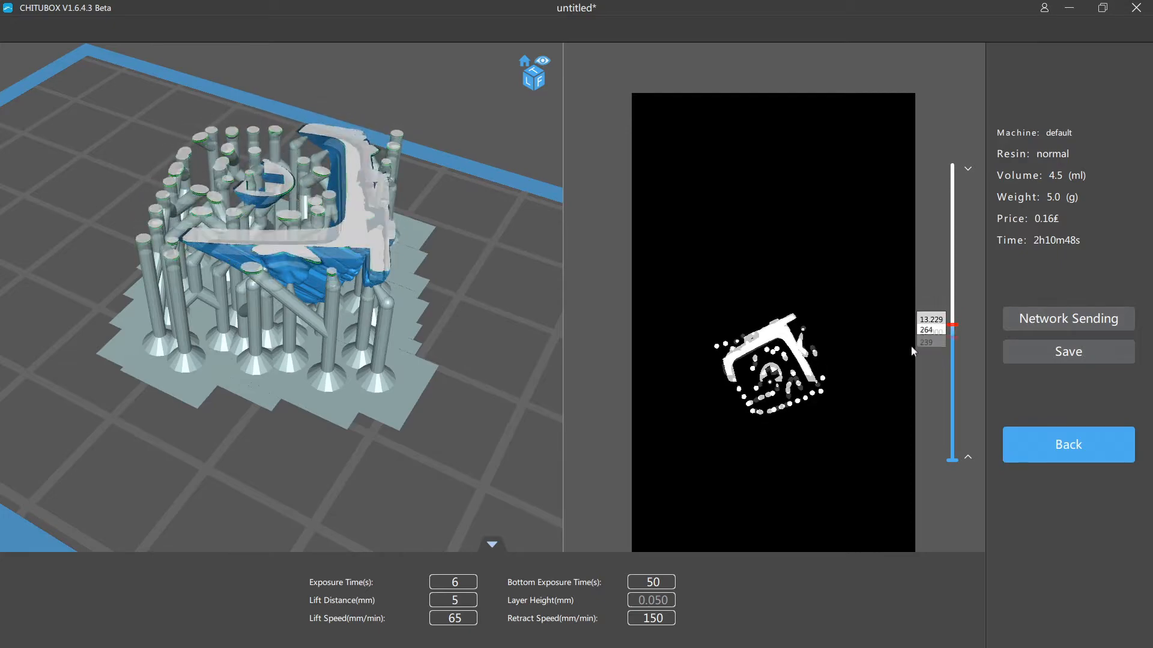
drag(952, 325, 952, 401)
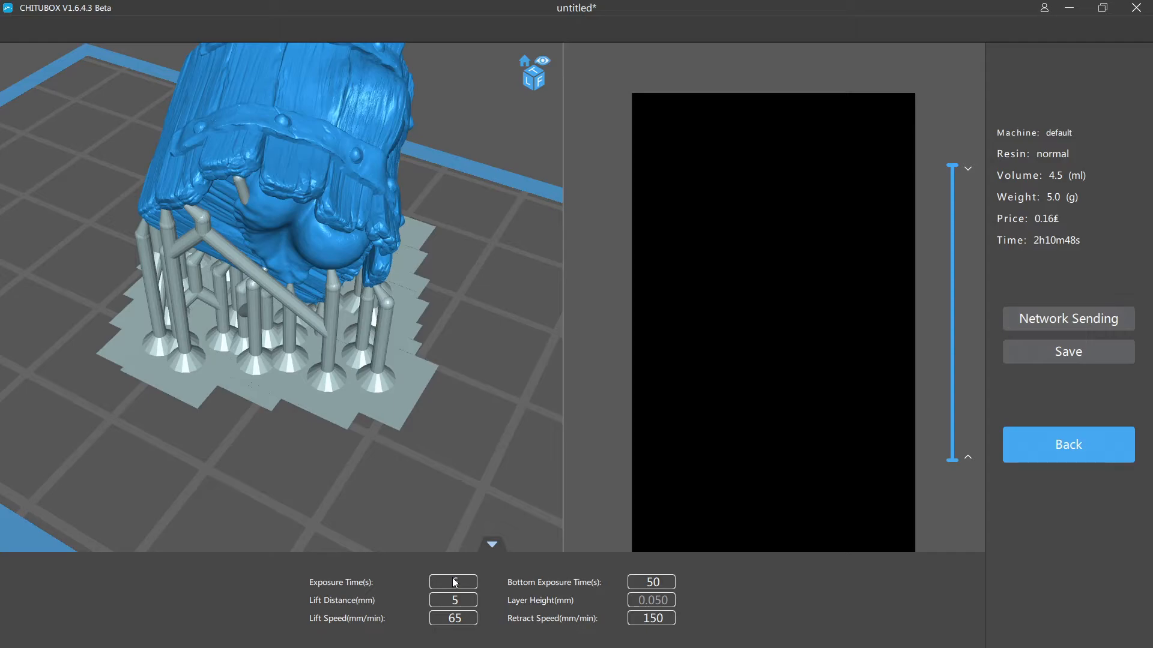
text(6)
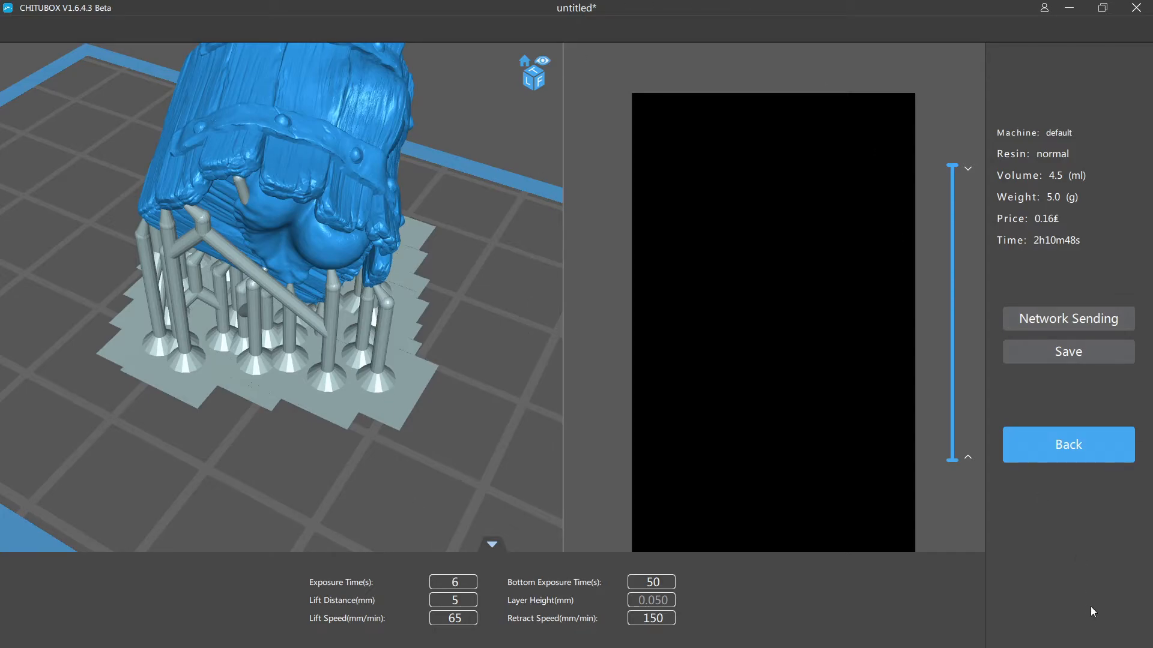
mouse_move(1042, 565)
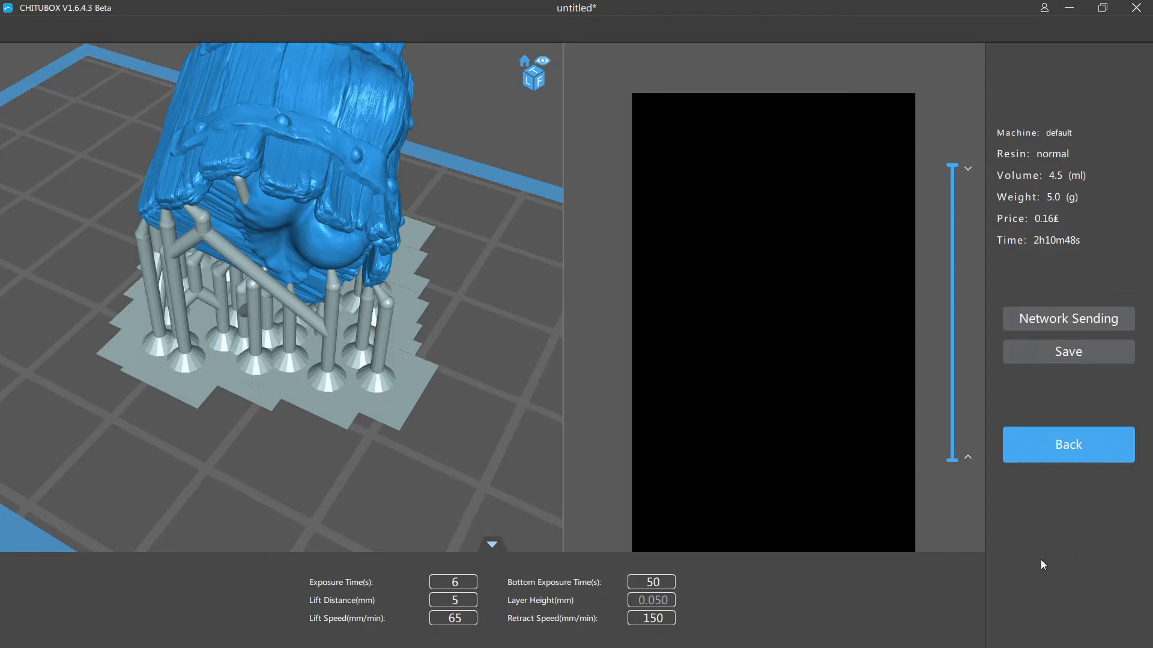
mouse_move(1095, 440)
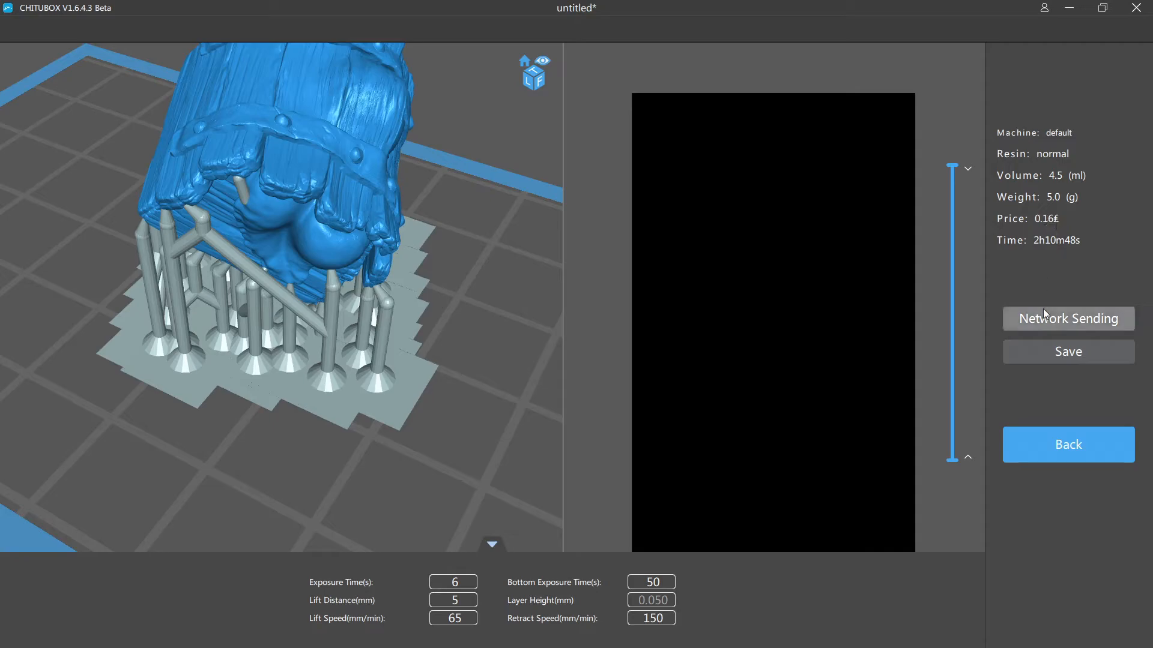
mouse_move(1021, 216)
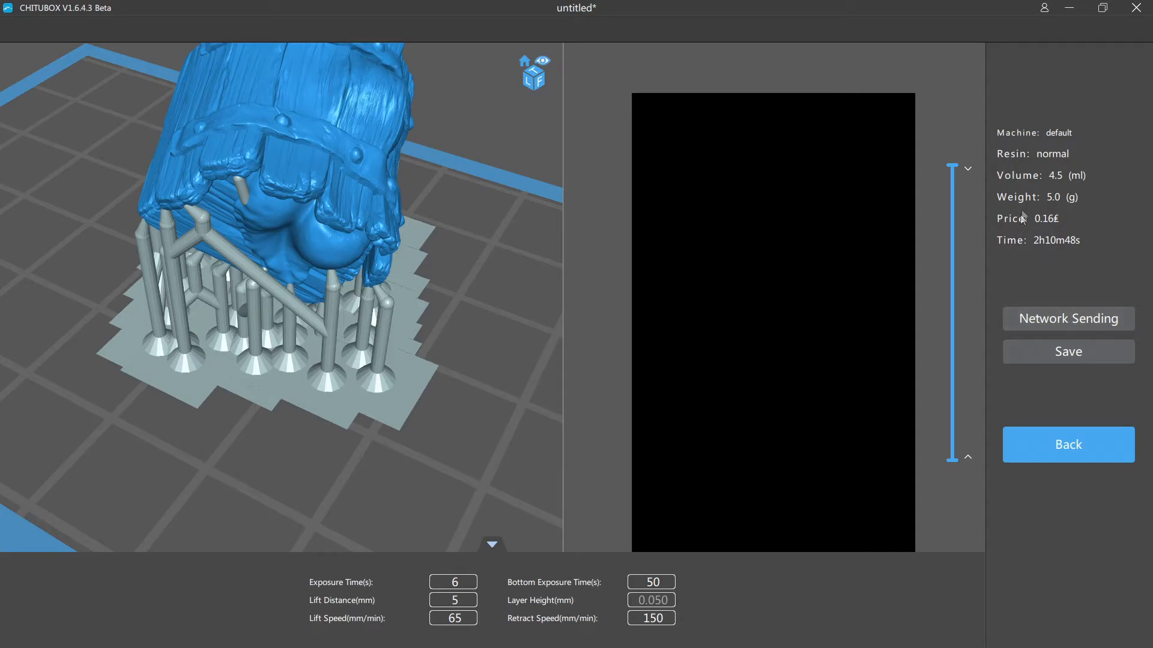
mouse_move(886, 347)
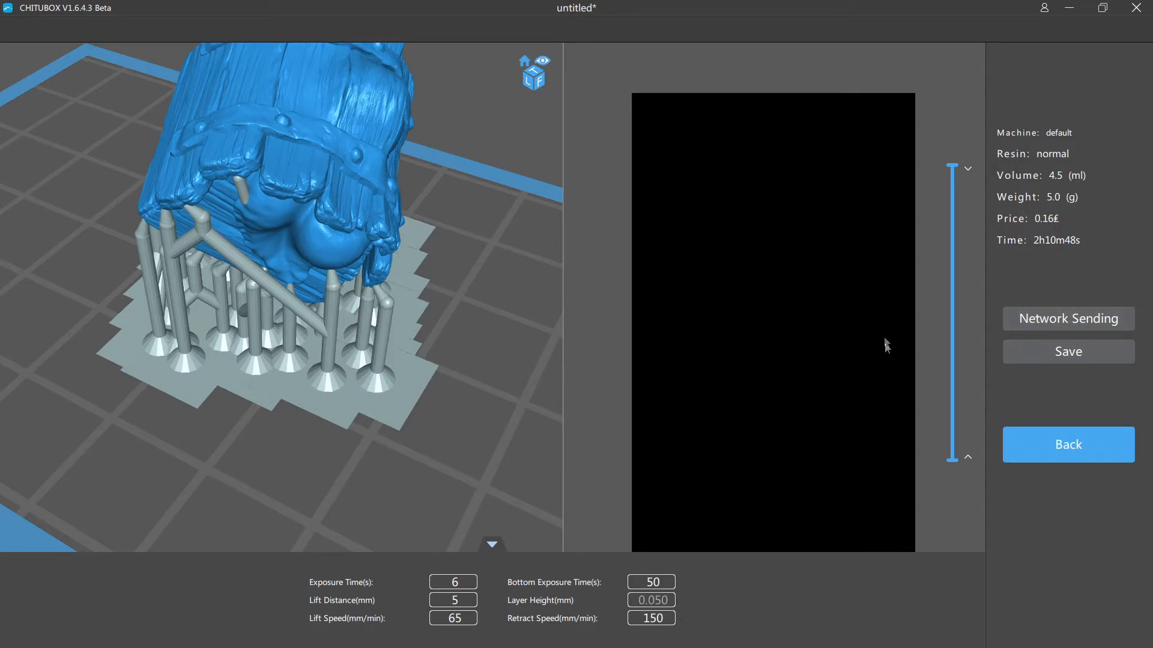
mouse_move(897, 294)
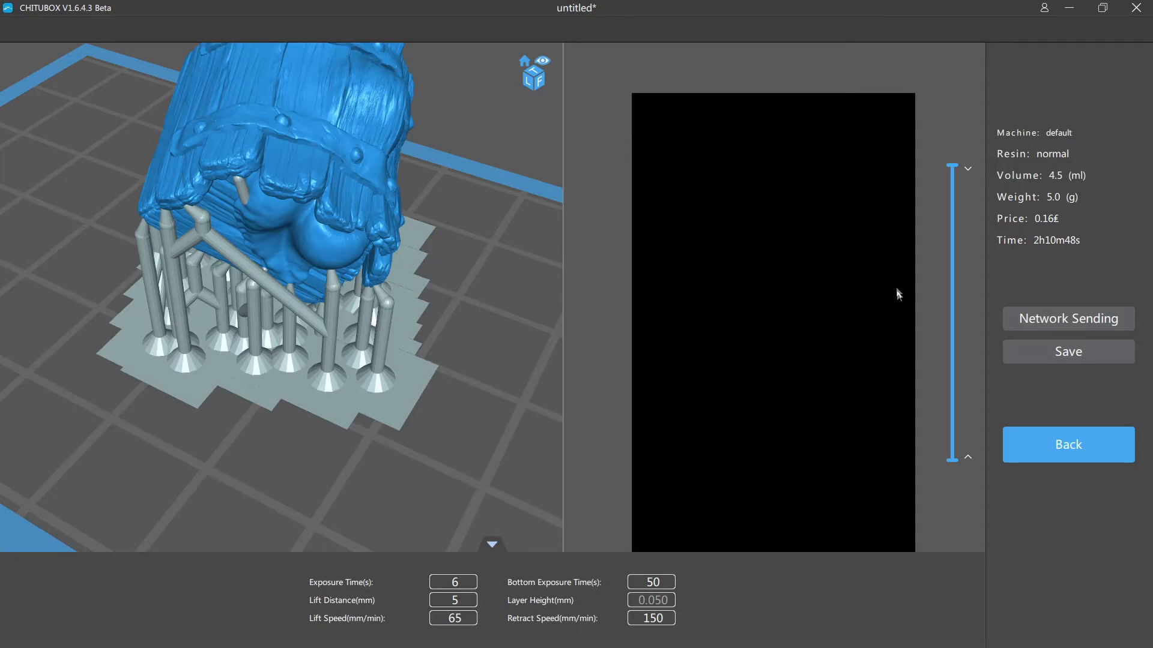
Save the sliced job to the Desktop as _MIT_keycap.cbddlp
click(1067, 351)
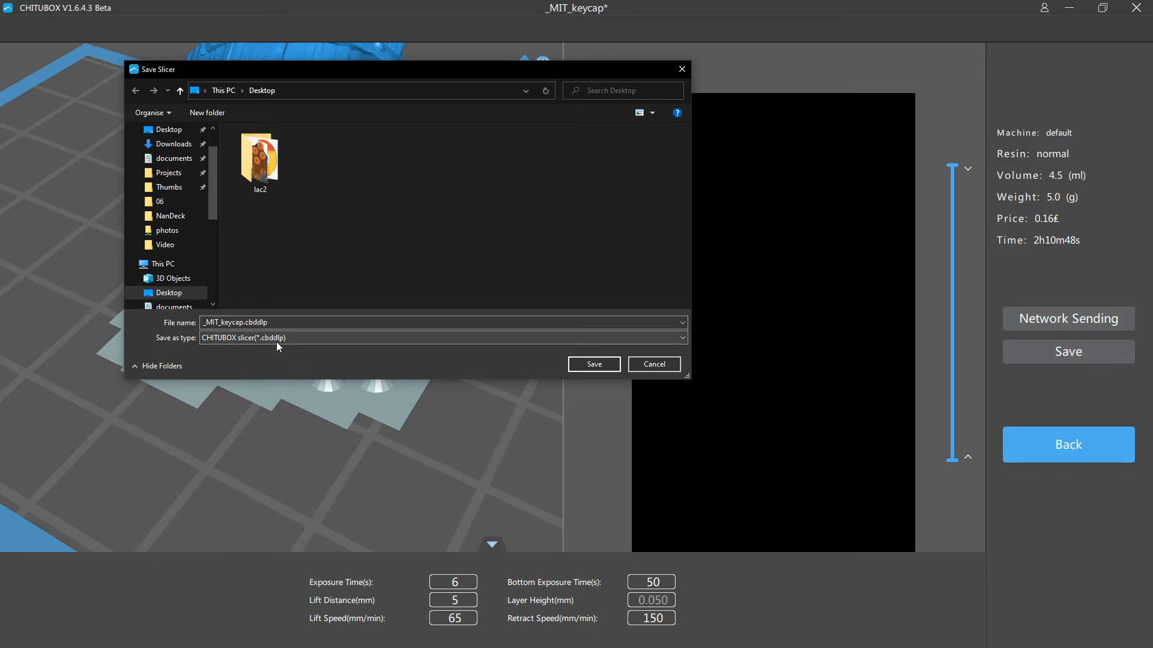
mouse_move(537, 371)
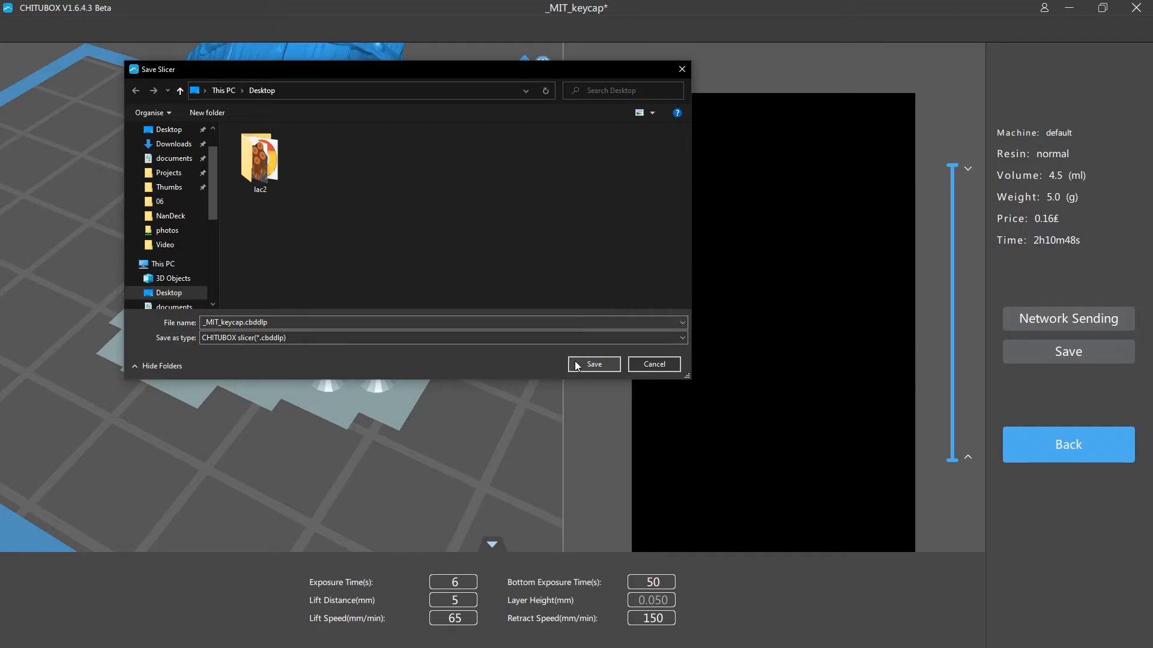
click(592, 364)
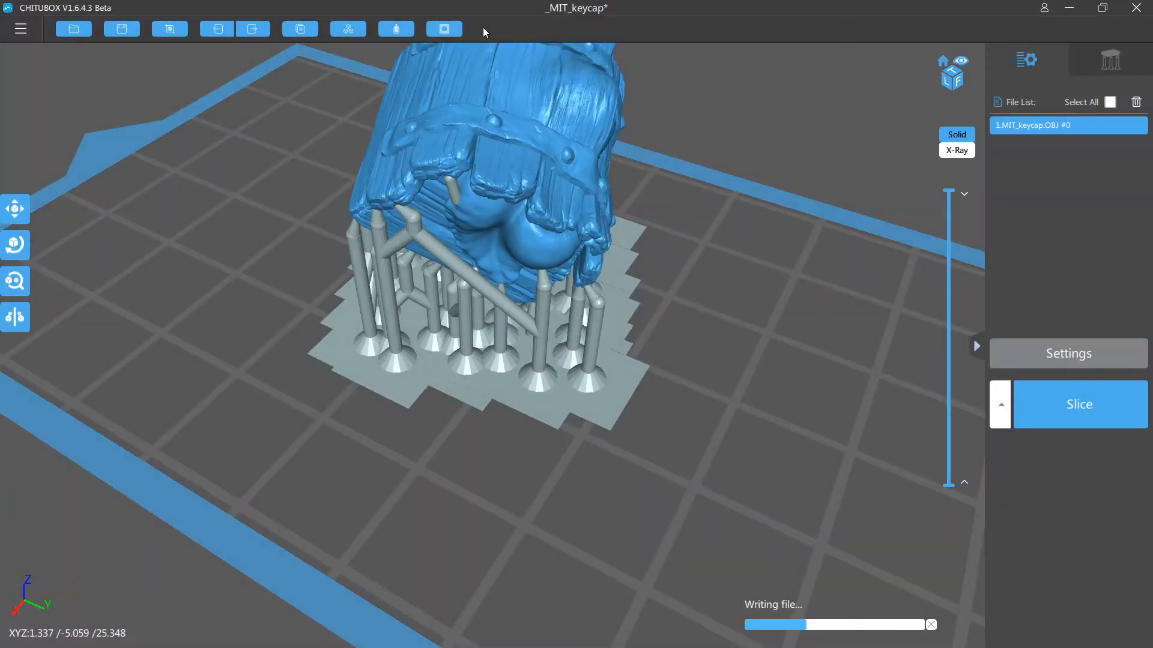
mouse_move(521, 30)
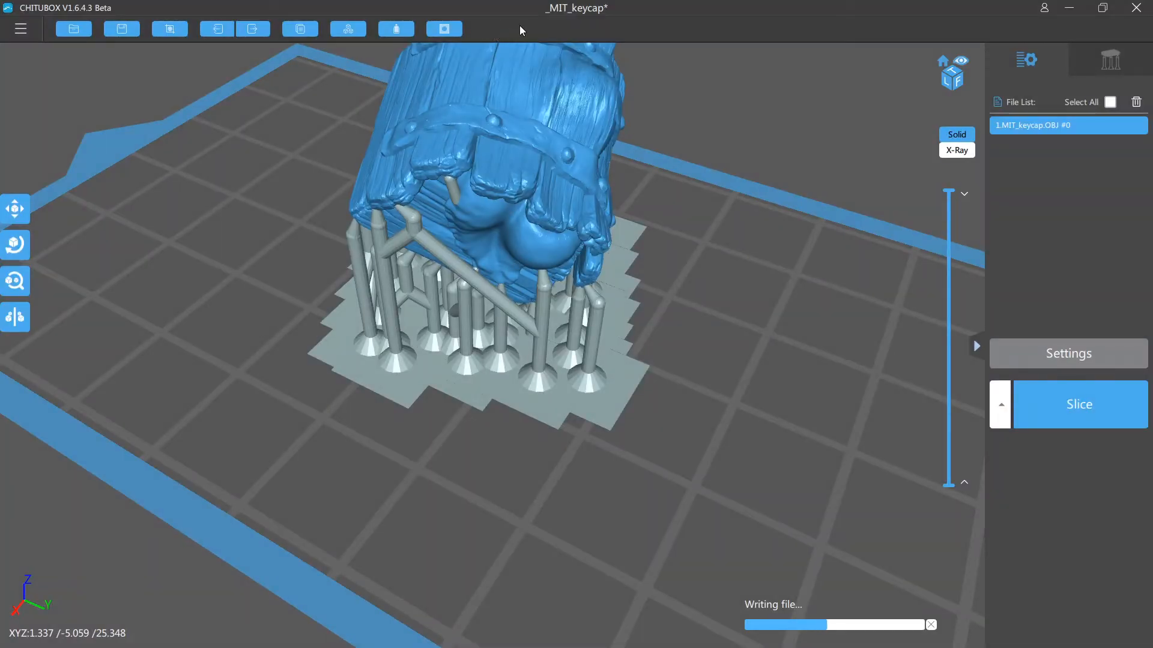